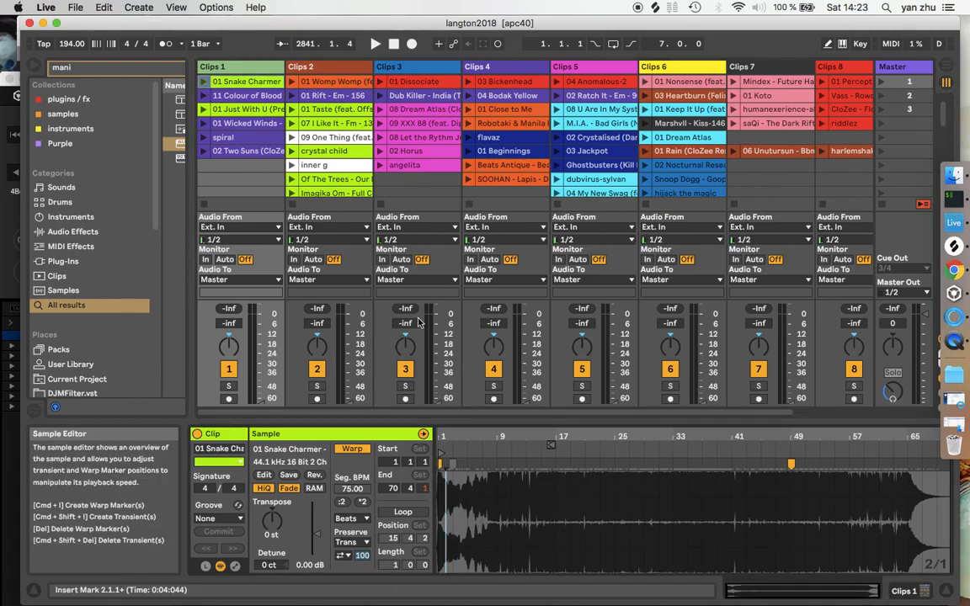
Inspect the Womp Womp clip's warp markers, then accept rekordbox's analysis settings for the added track.
click(328, 80)
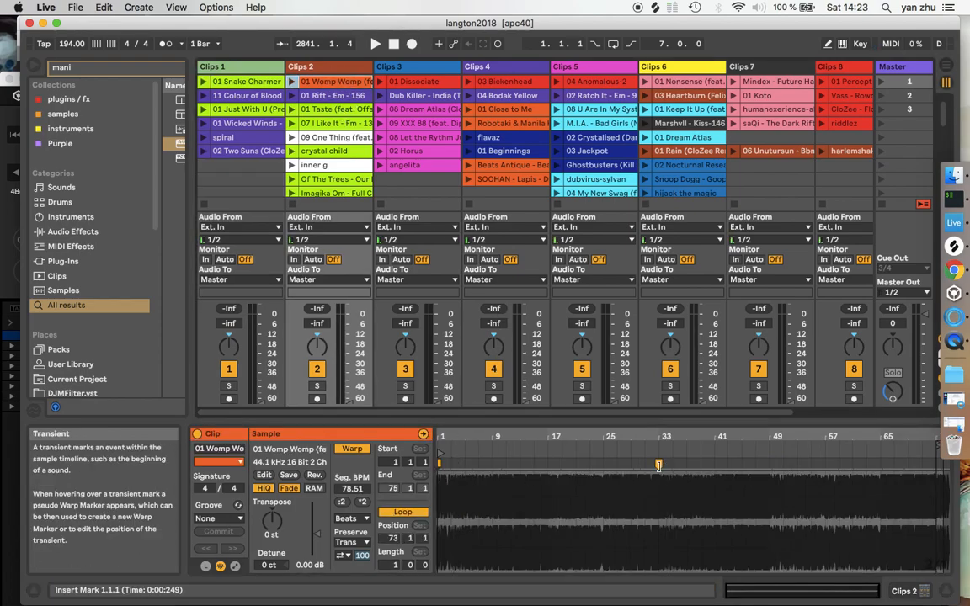
click(244, 80)
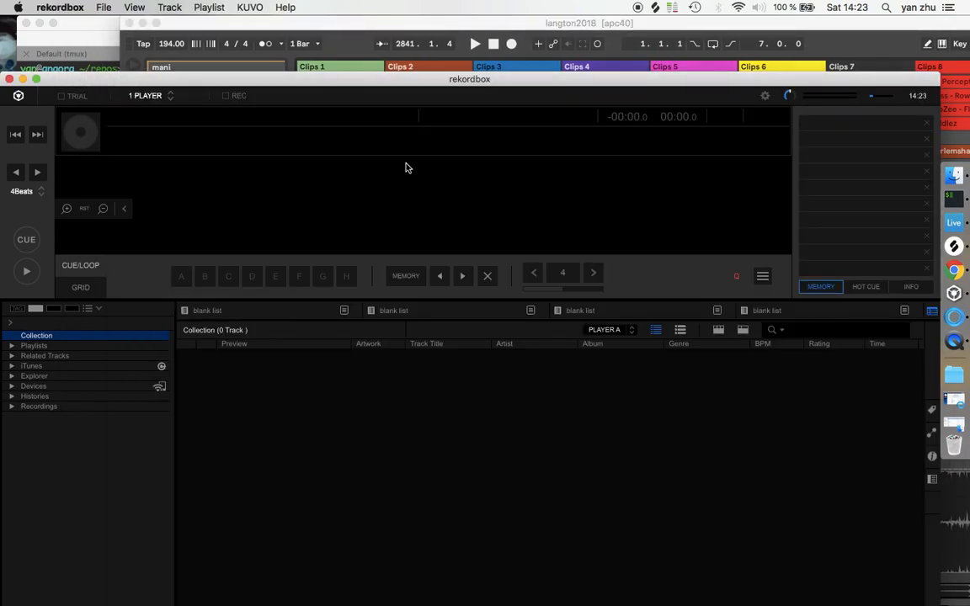
mouse_move(342, 310)
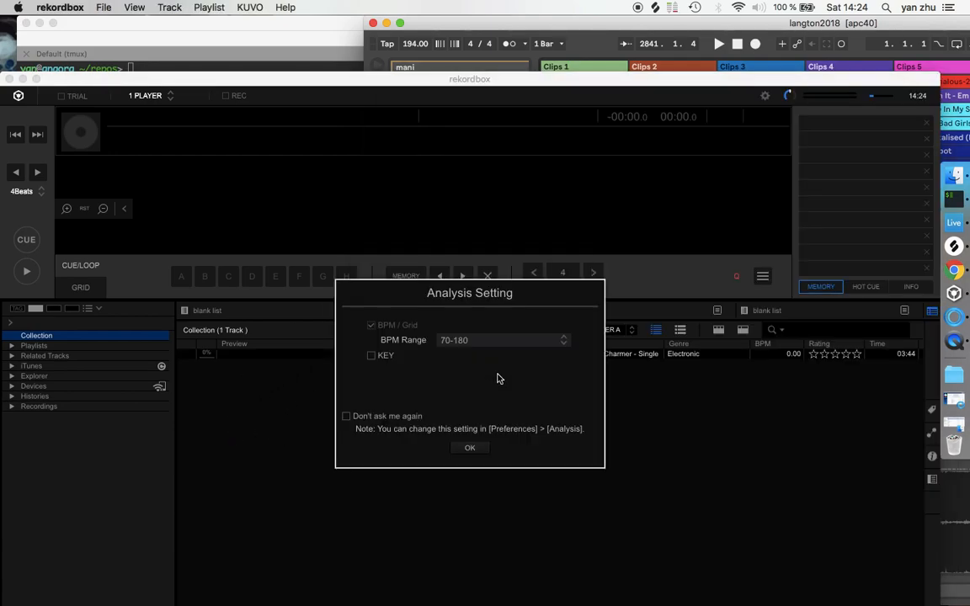
click(468, 448)
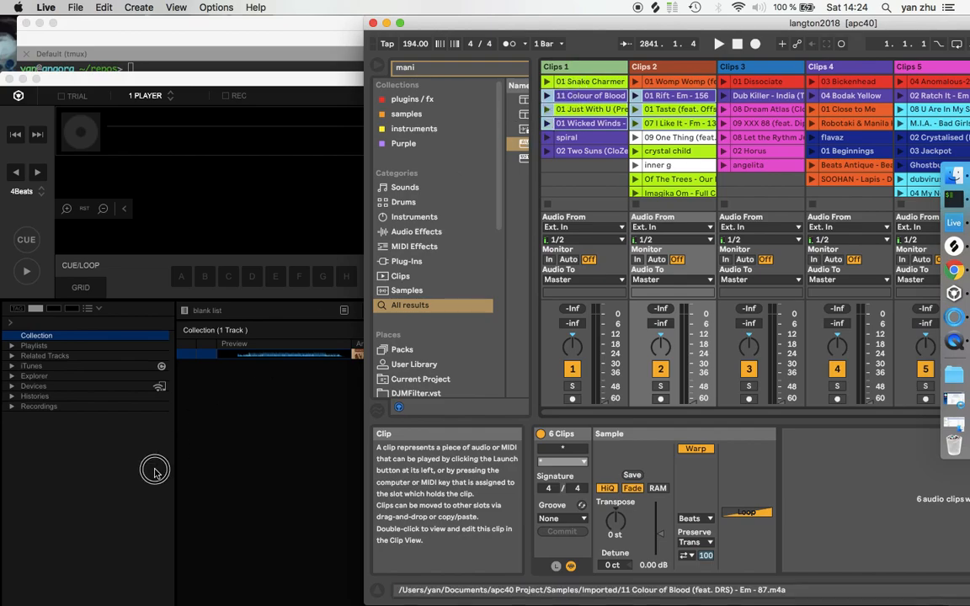
Reveal the Snake Charmer clip's source audio in Finder and look through the Imported folder.
click(487, 353)
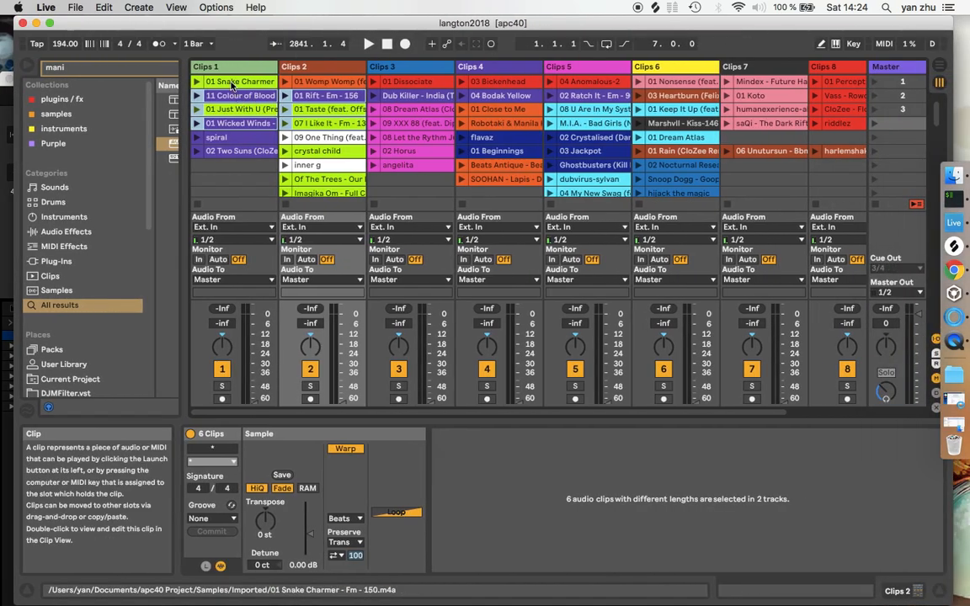
right_click(240, 81)
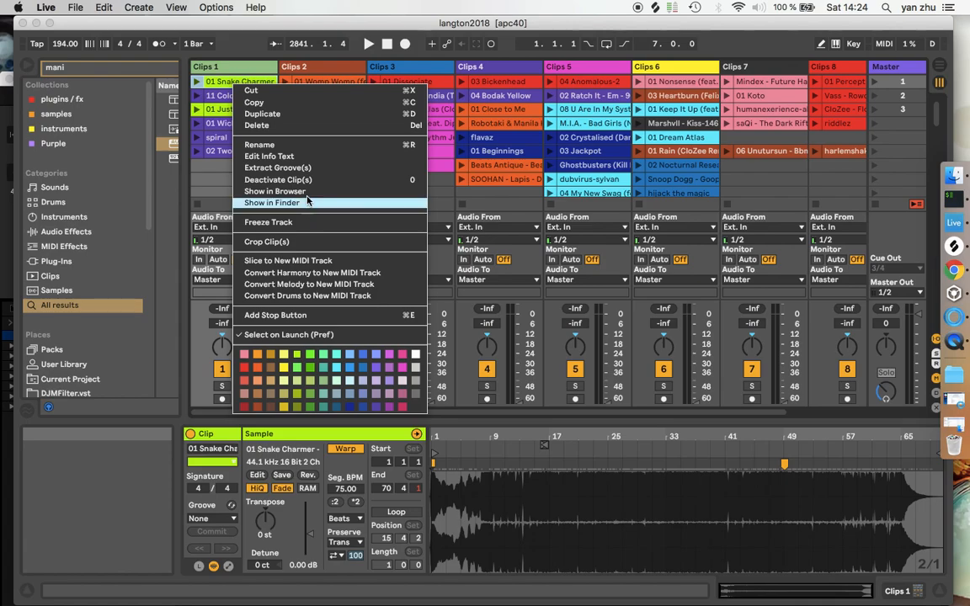
click(271, 202)
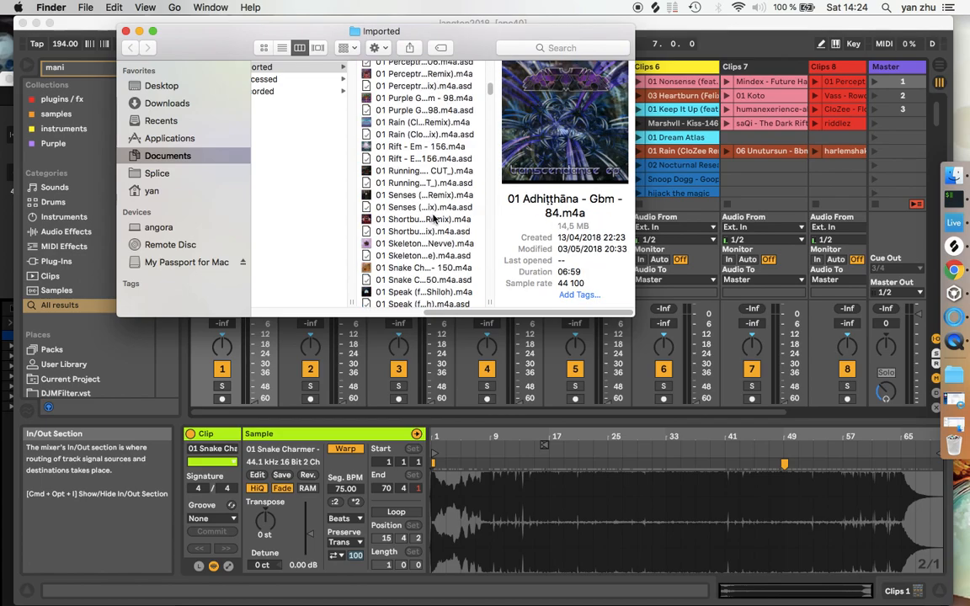
scroll(down, 3)
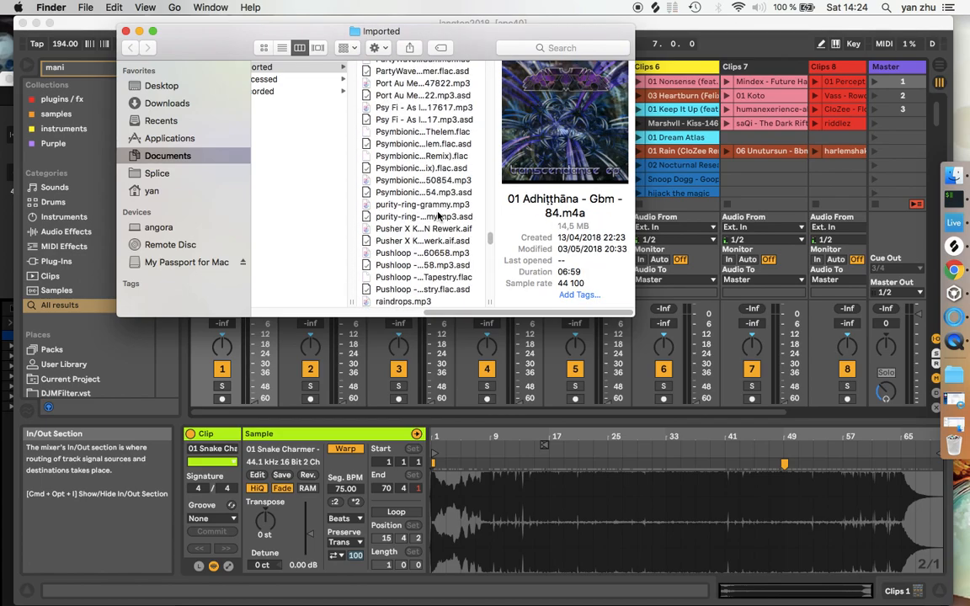
scroll(down, 3)
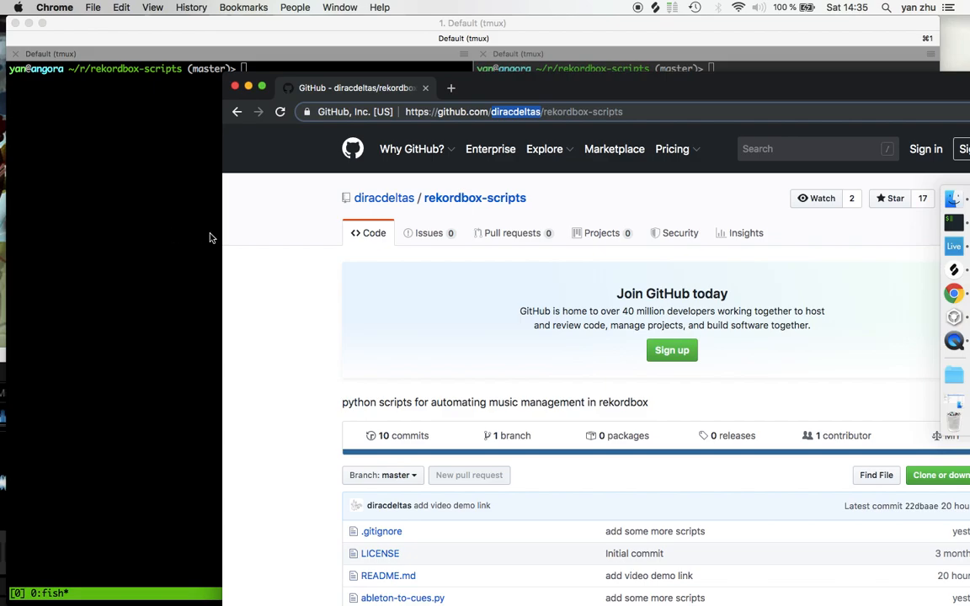
Browse the diracdeltas/rekordbox-scripts repository on GitHub down to its file list with ableton-to-cues.py.
click(546, 103)
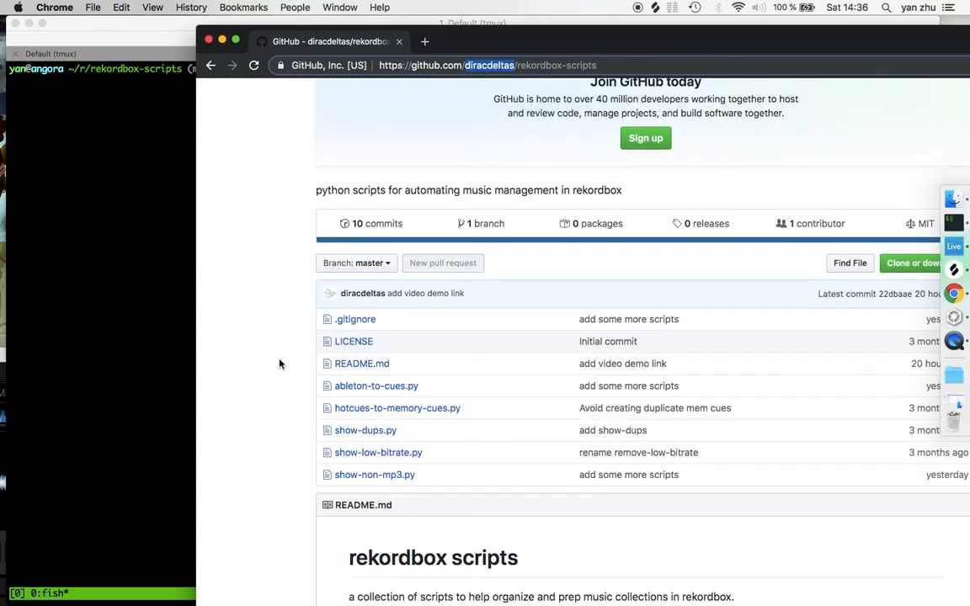
scroll(down, 3)
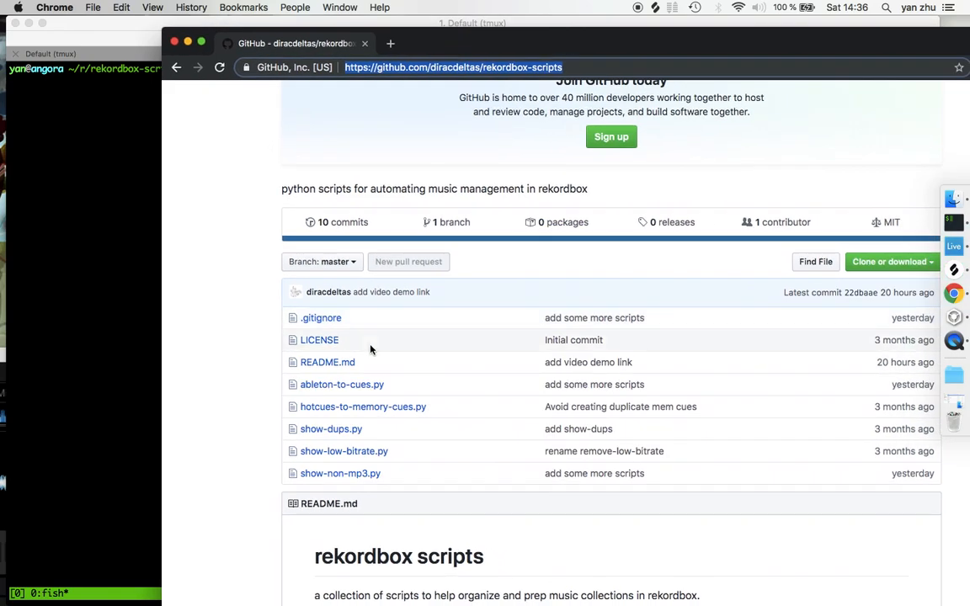
click(342, 384)
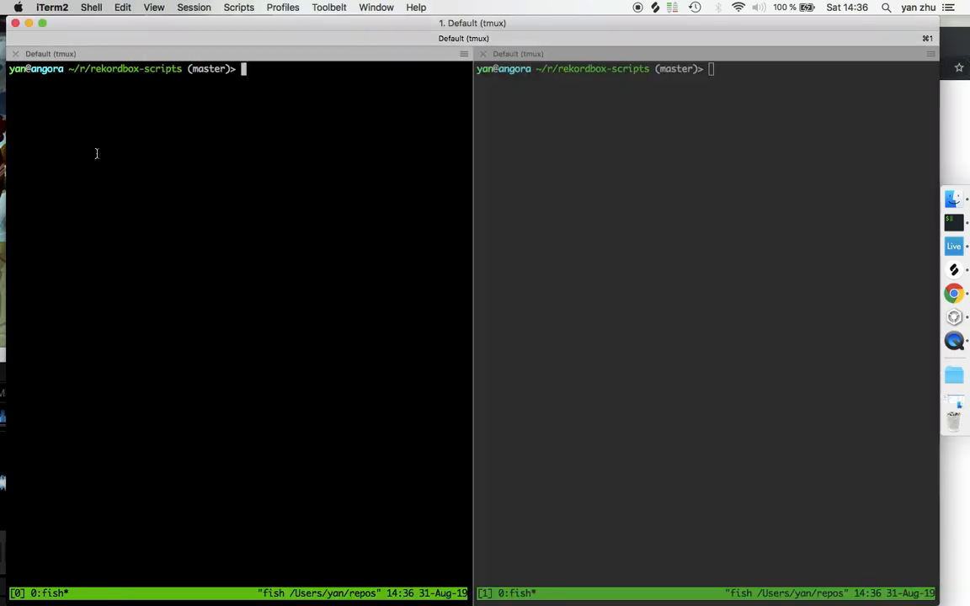
View ableton-to-cues.py in vim in the right tmux pane and read through the script.
text(python3)
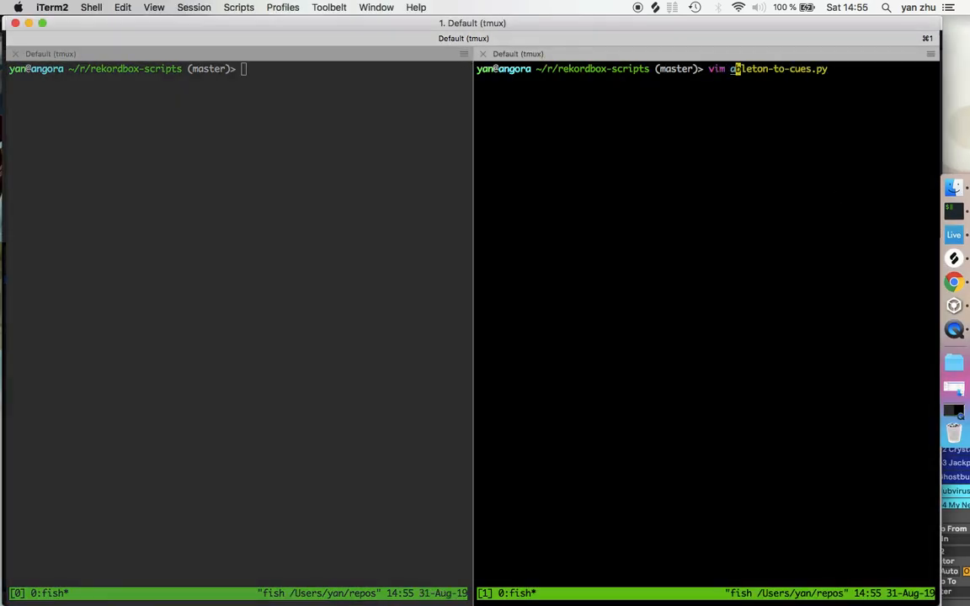
key(Return)
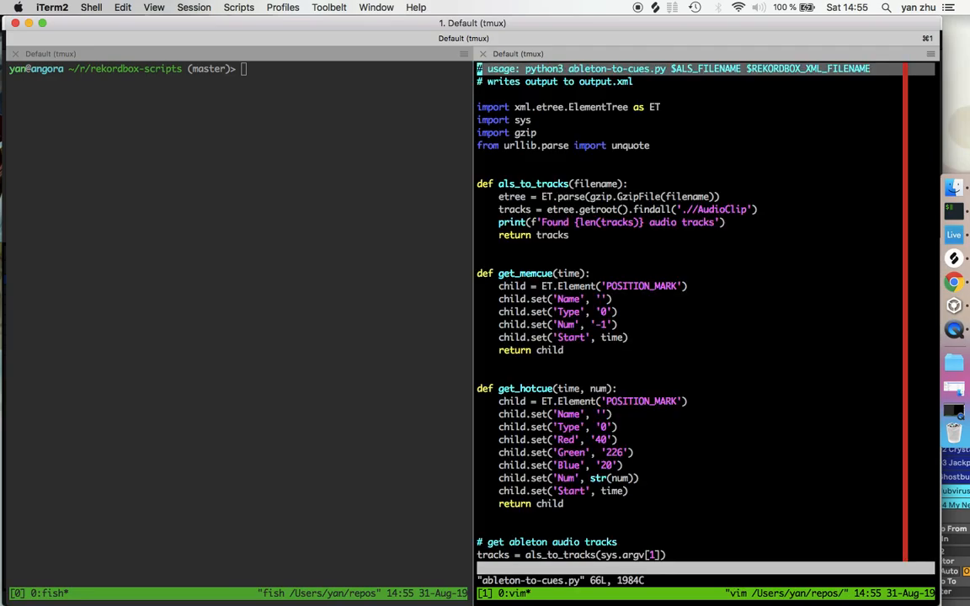
scroll(down, 3)
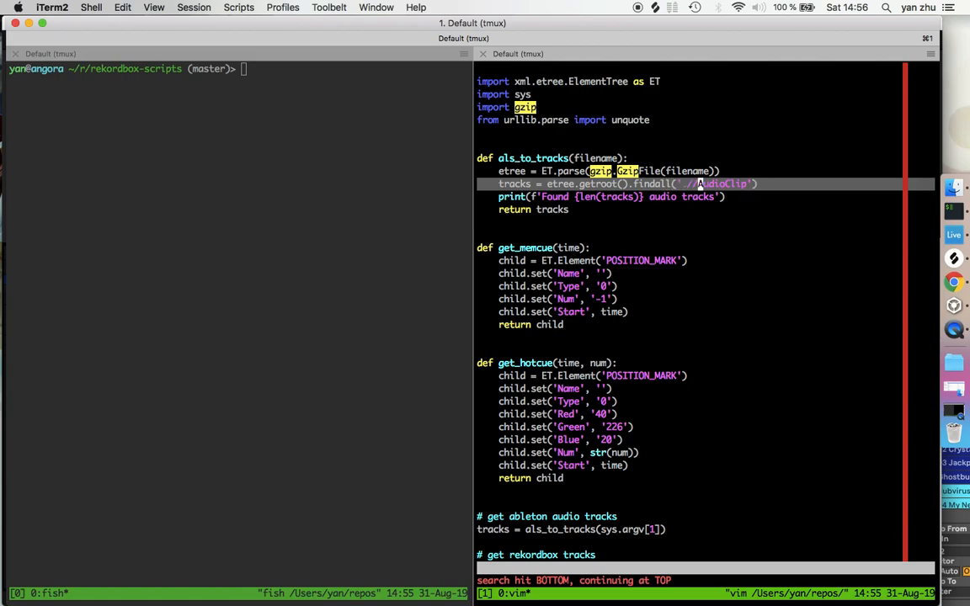
scroll(down, 3)
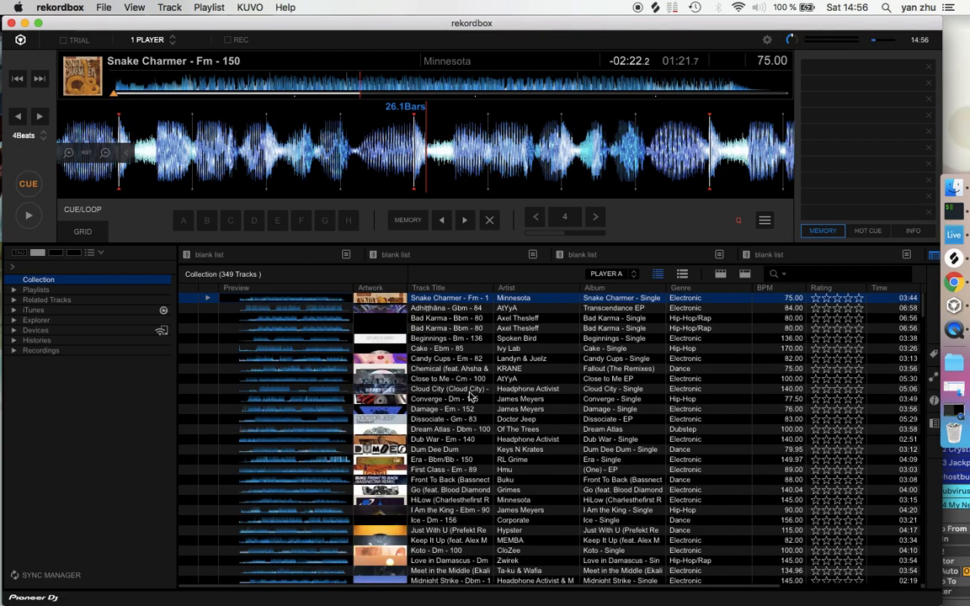
mouse_move(236, 364)
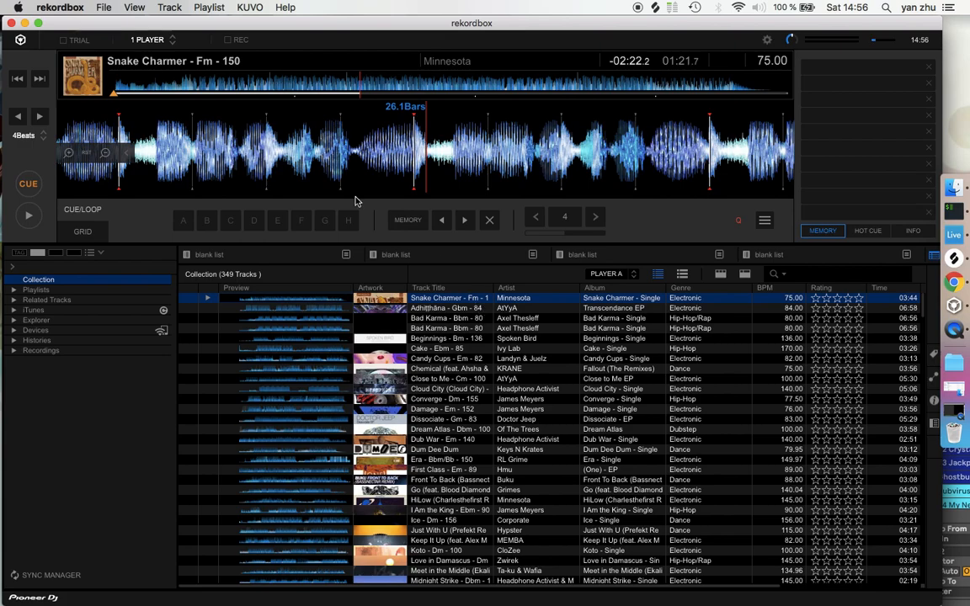
mouse_move(589, 187)
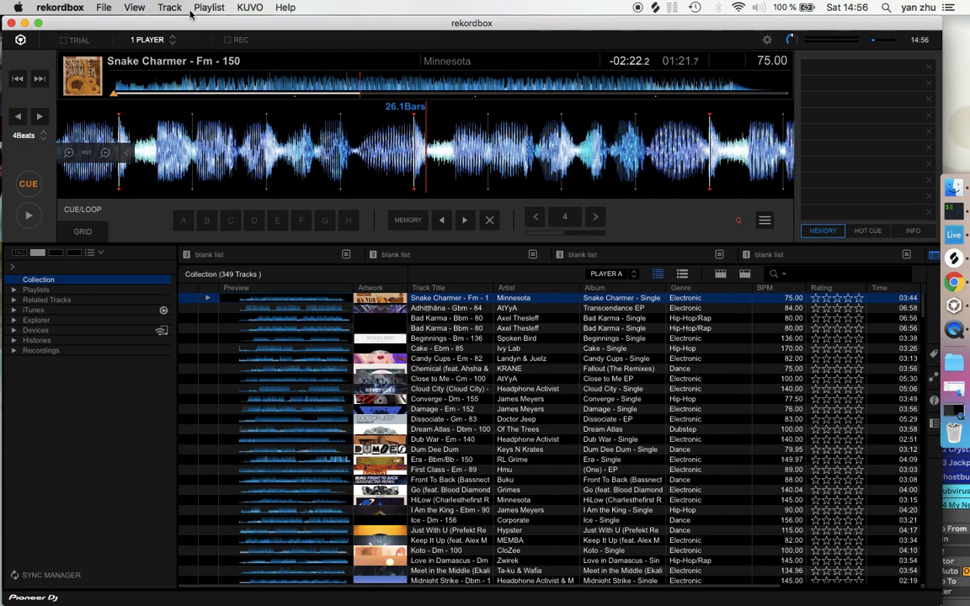
Export the collection in XML format as rekordbox.xml in the Documents folder.
click(61, 7)
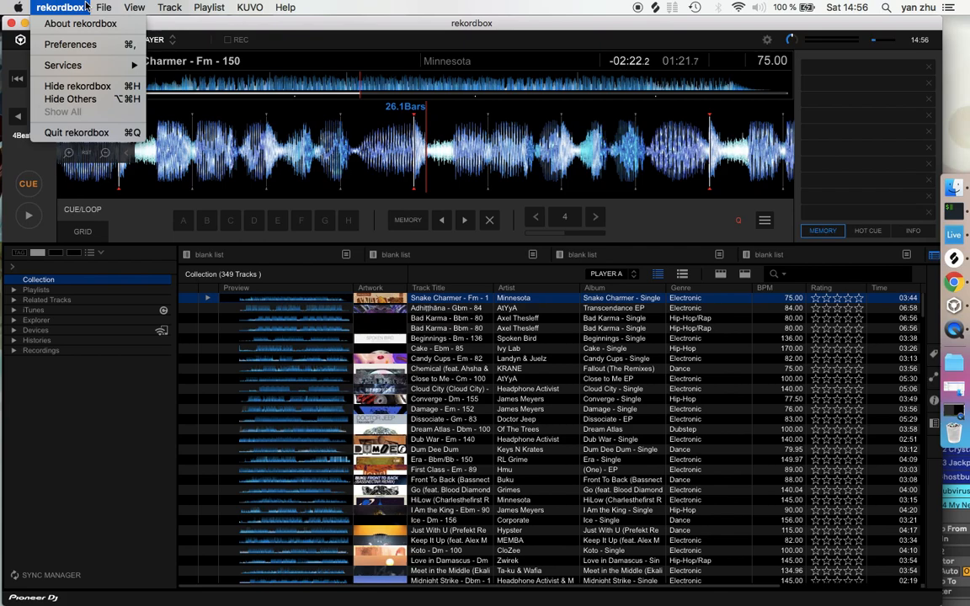
click(105, 7)
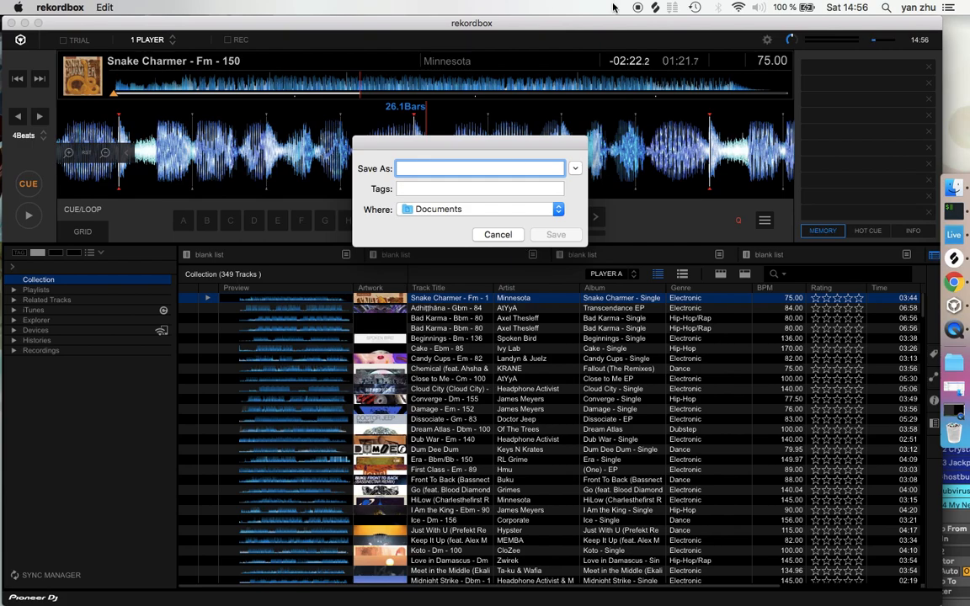
text(in)
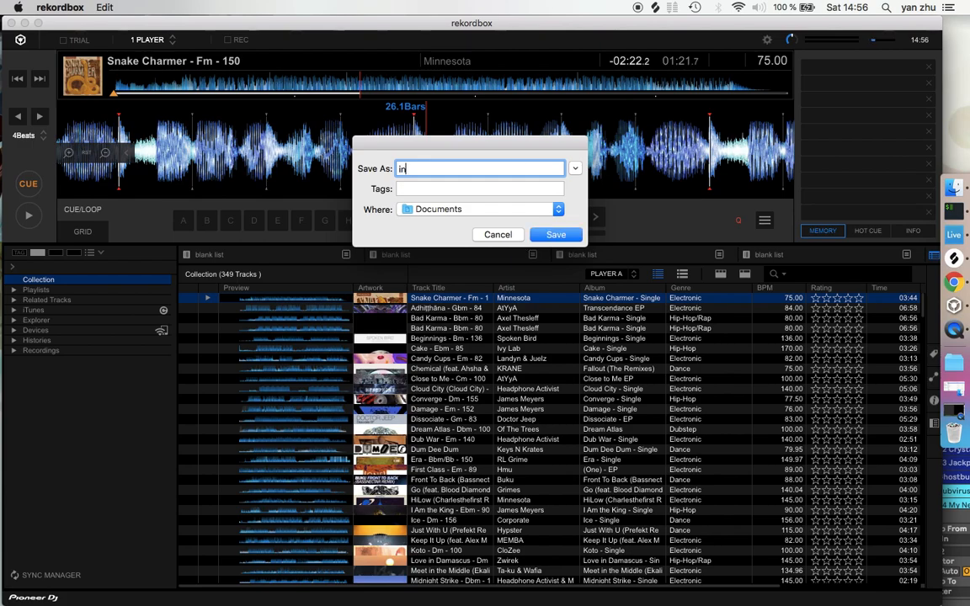
text(rekordbox.xml)
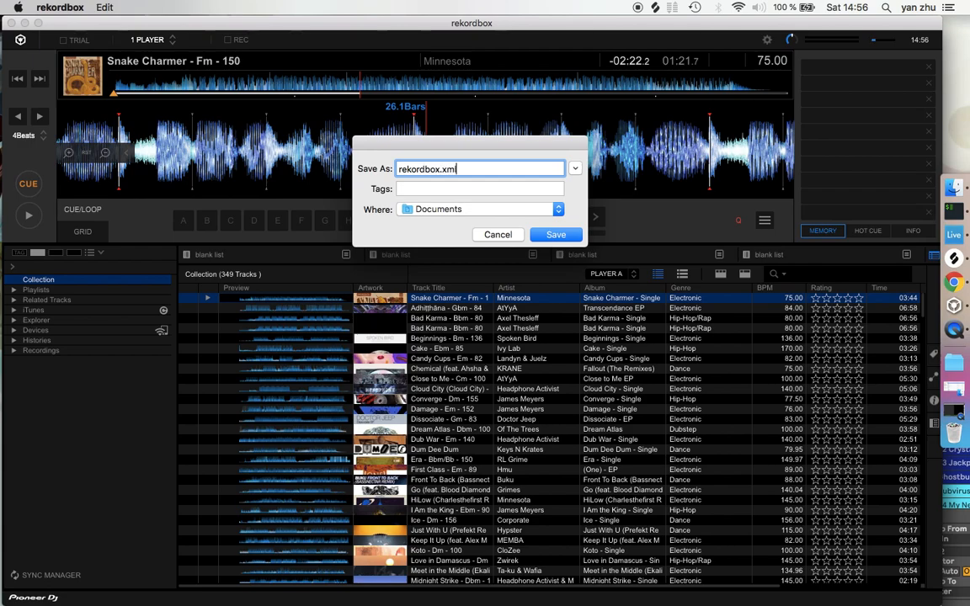
click(556, 234)
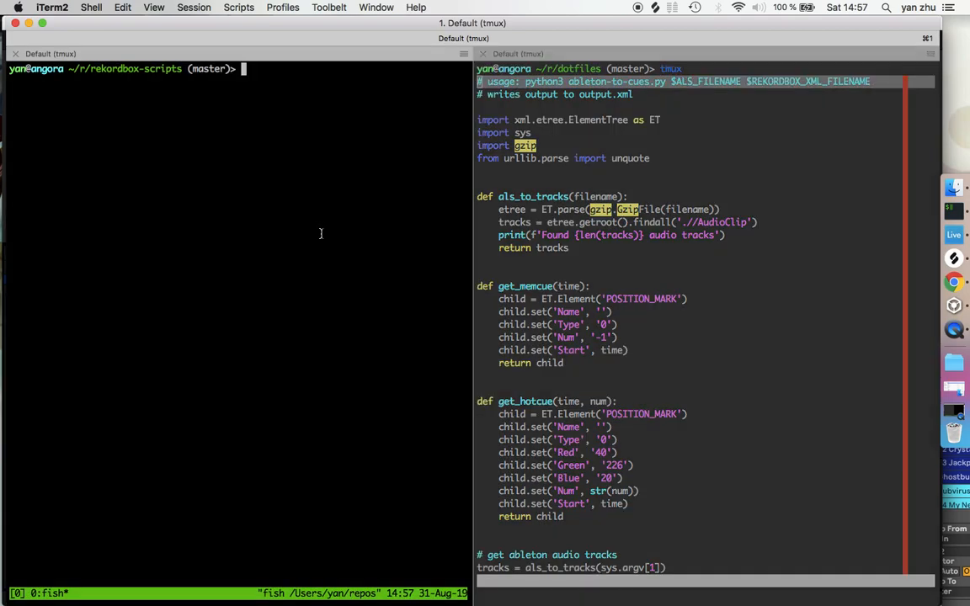
Run python3 ableton-to-cues.py langton2018.als ~/Documents/rekordbox.xml to produce output.xml with cue marks.
text(pythonserver)
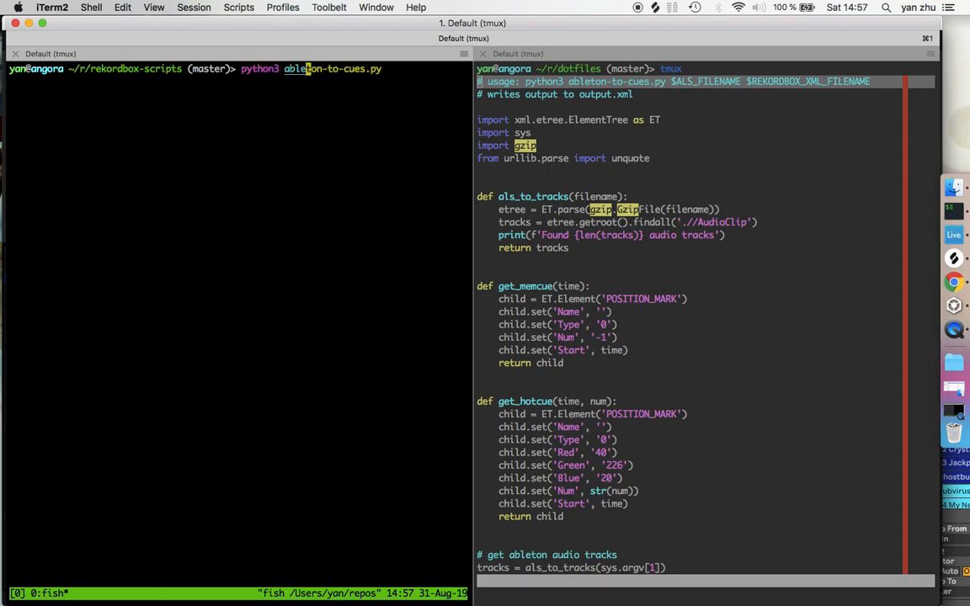
text(langton2018.als)
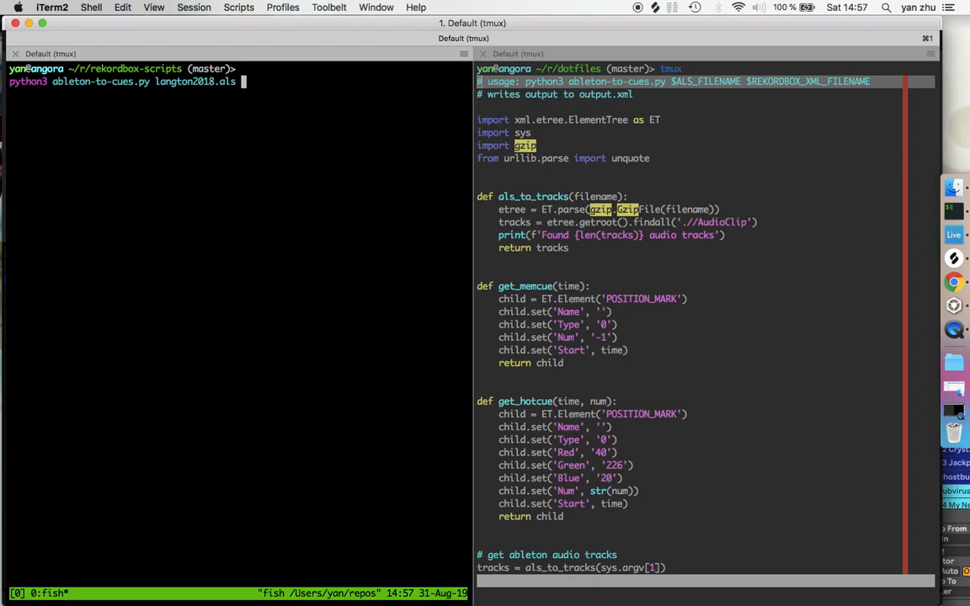
text(~/)
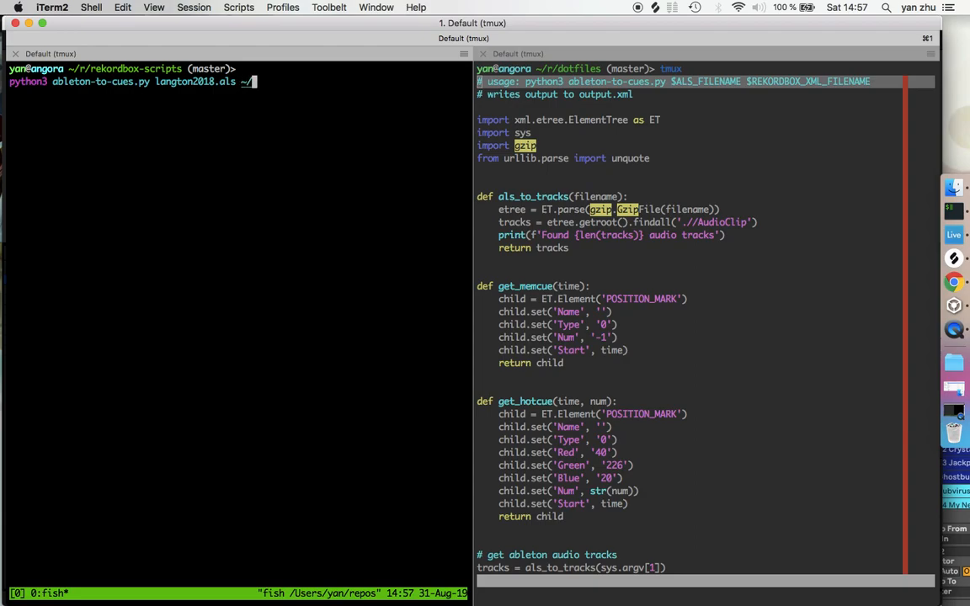
text(Documents/rekordbox)
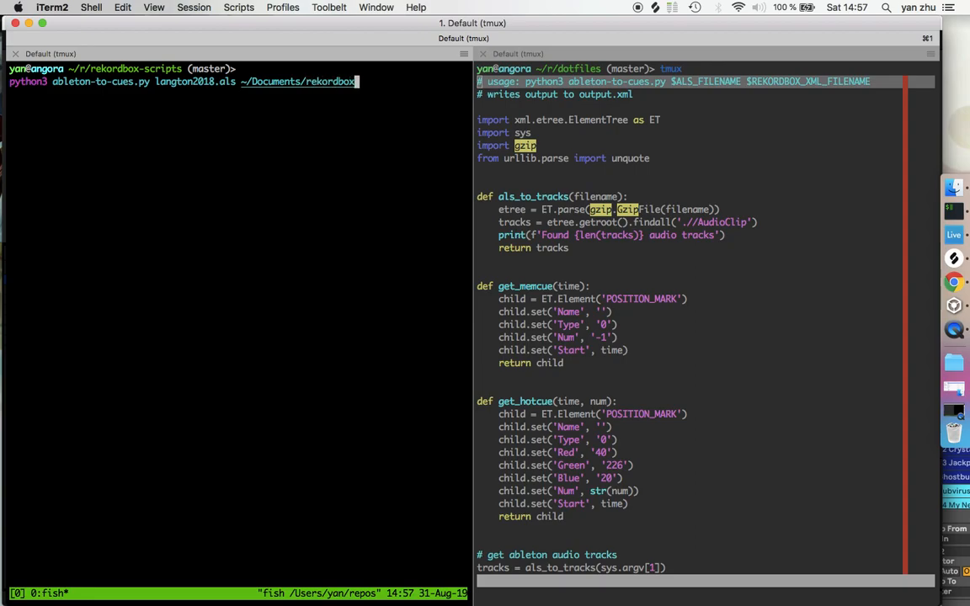
text(.xml)
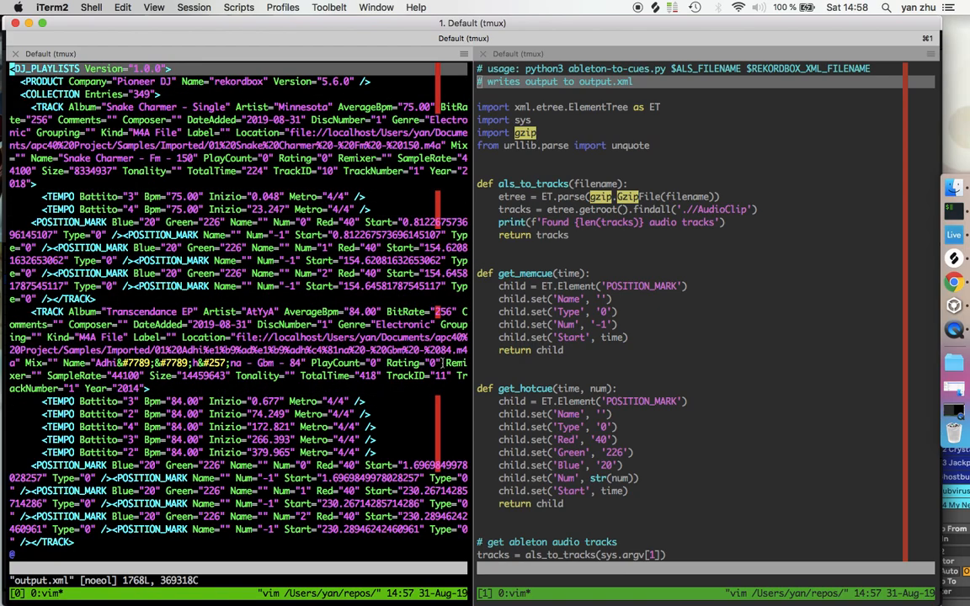
mouse_move(954, 305)
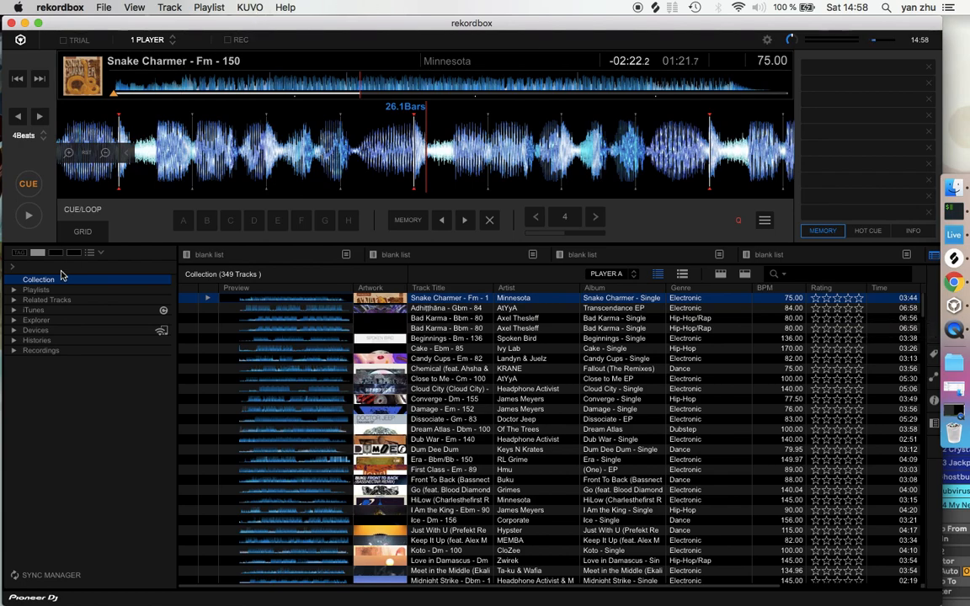
Enable the rekordbox xml entry under Tree View in Preferences > View > Layout.
click(61, 7)
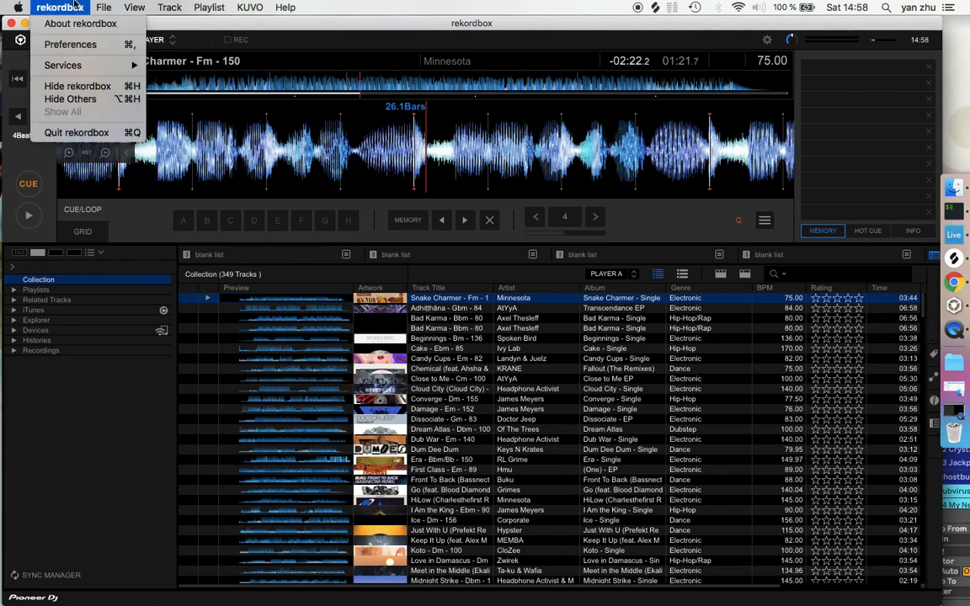
click(71, 43)
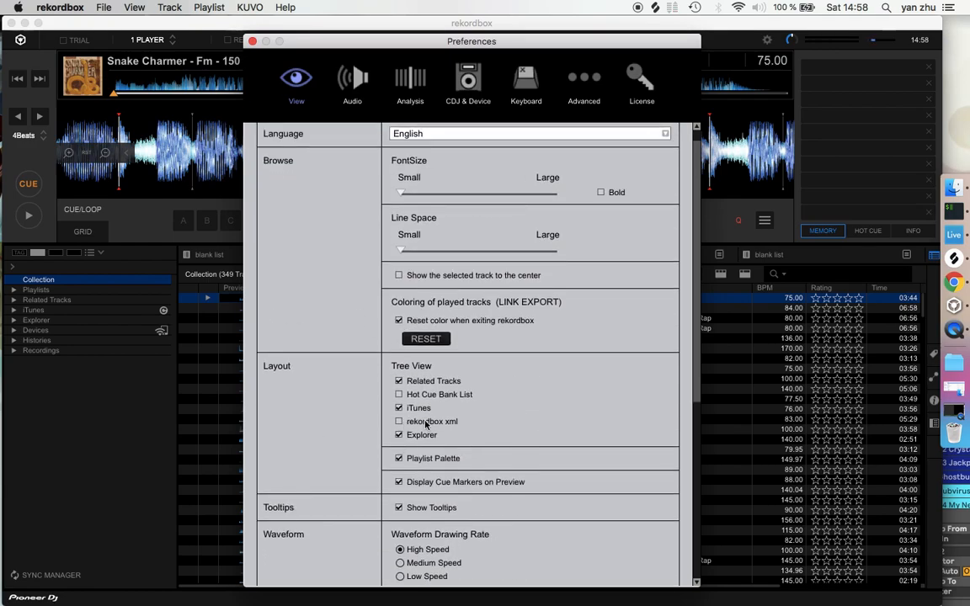
click(399, 421)
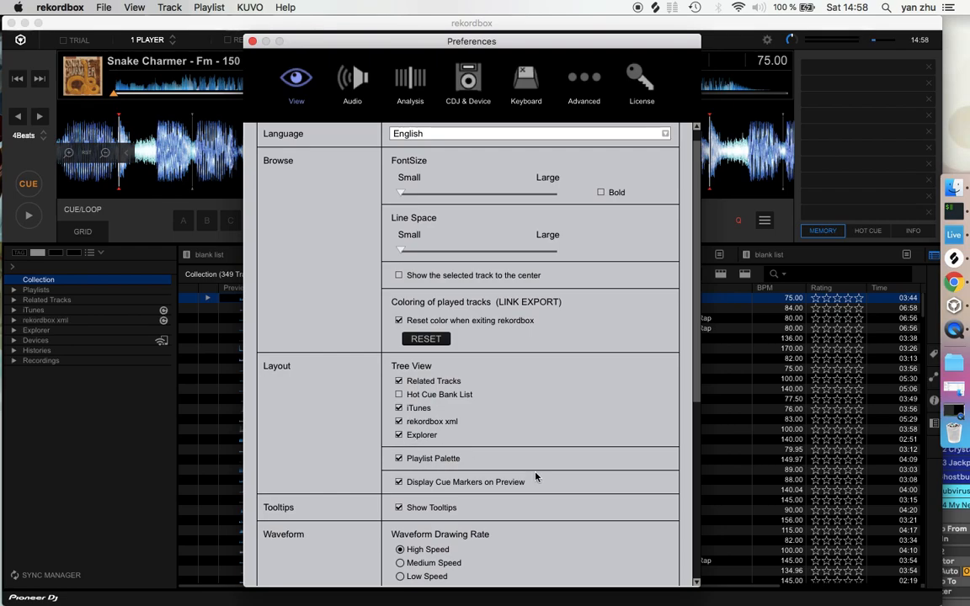
scroll(down, 3)
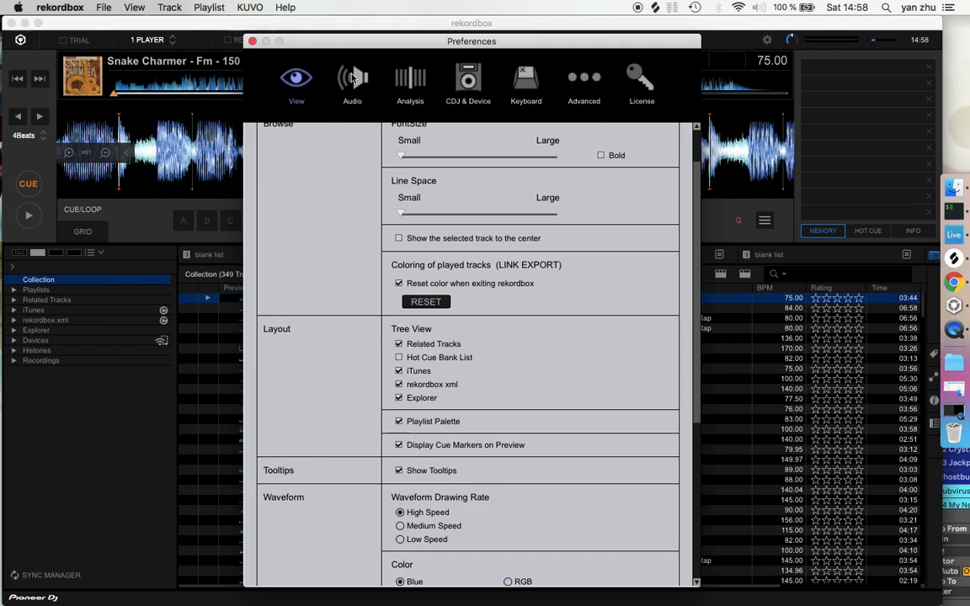
Set the Imported Library in Advanced > Database to rekordbox-scripts/output.xml and close Preferences.
click(583, 81)
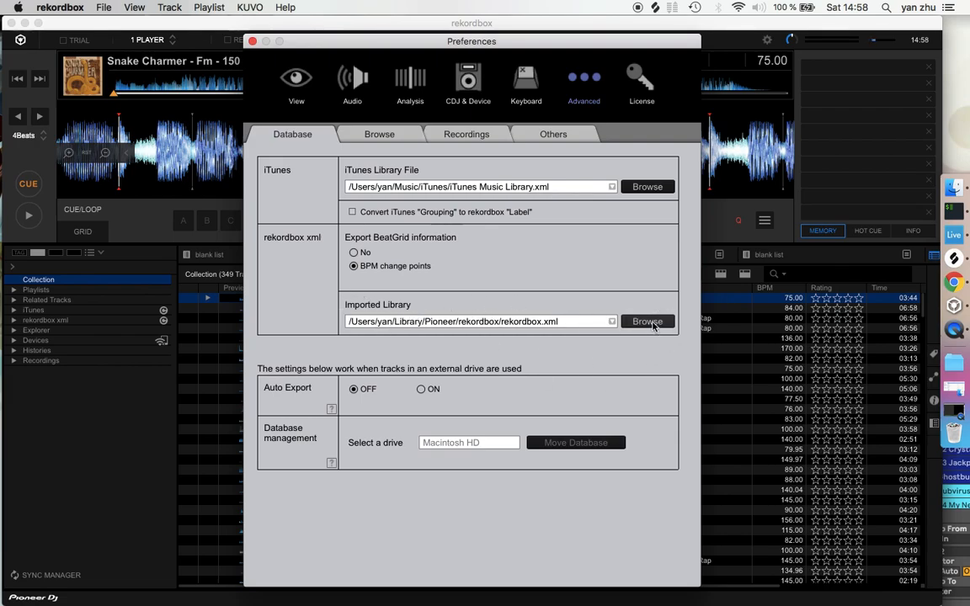
click(646, 322)
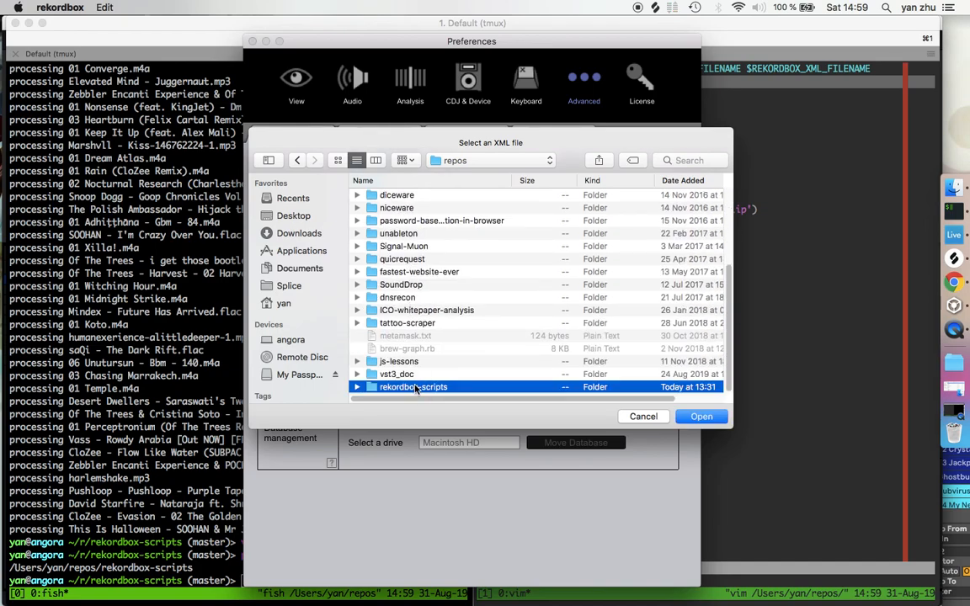
double_click(413, 386)
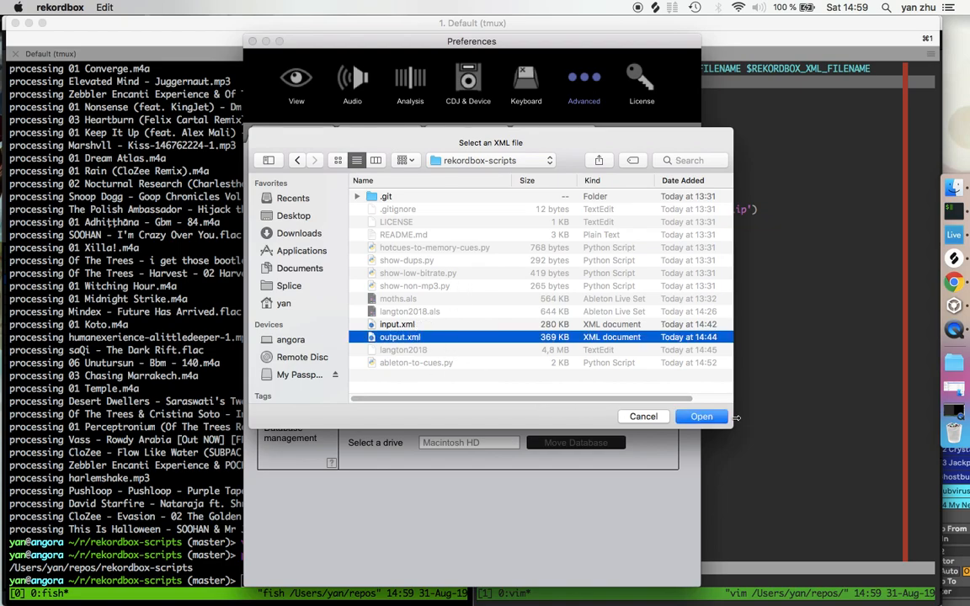
click(701, 416)
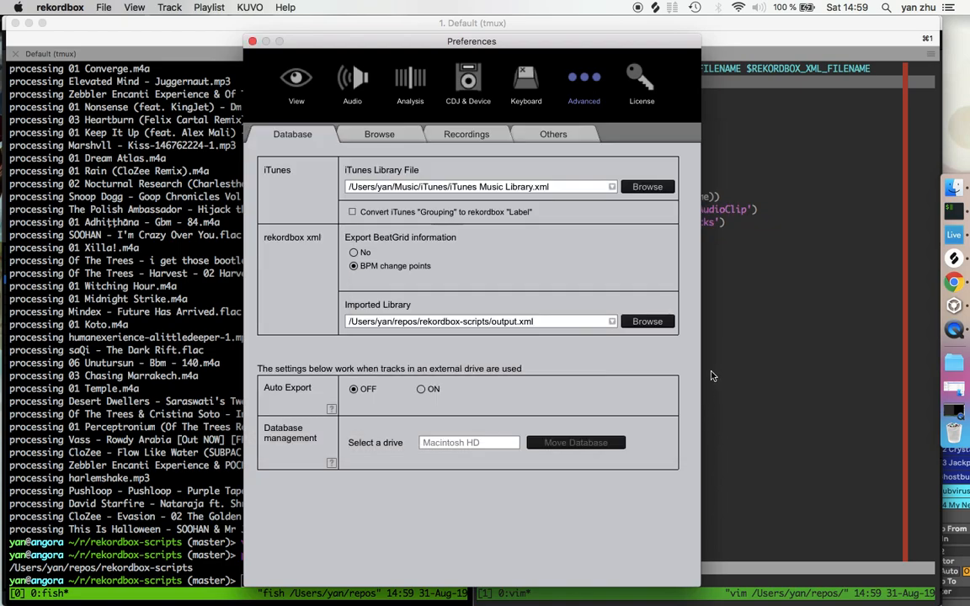
mouse_move(253, 40)
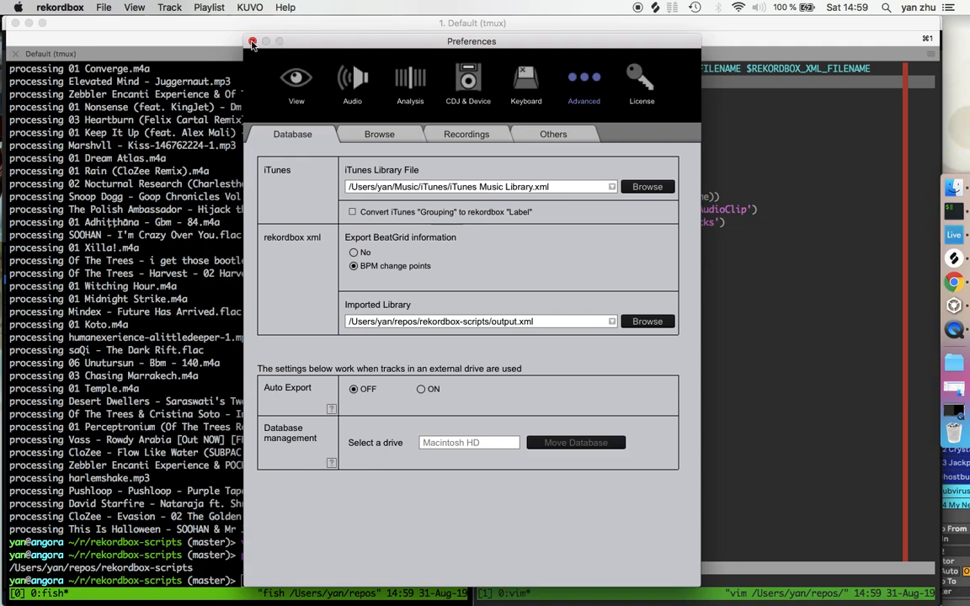
click(252, 40)
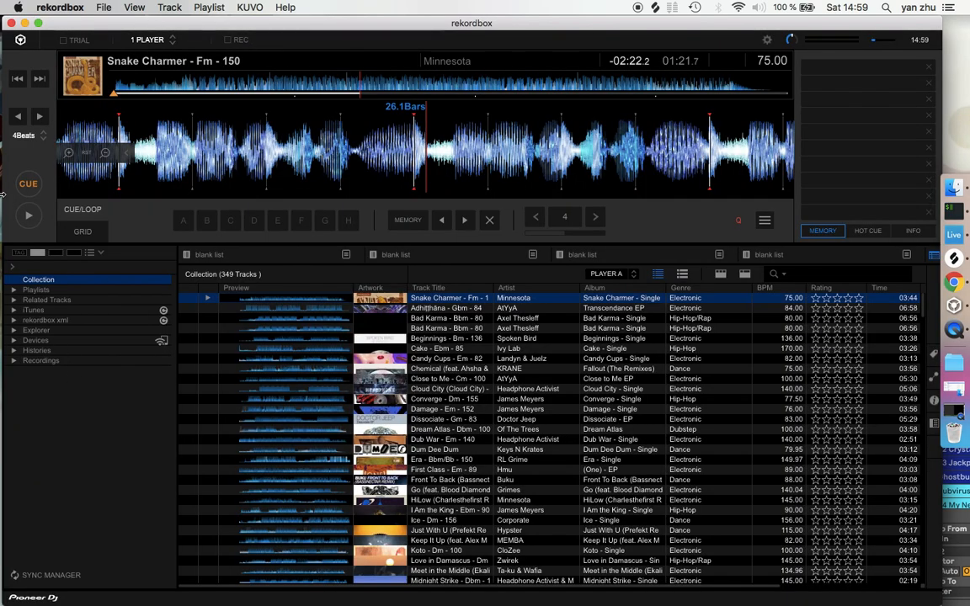
Expand the rekordbox xml library to its All Tracks list and select the Beginnings track.
click(13, 320)
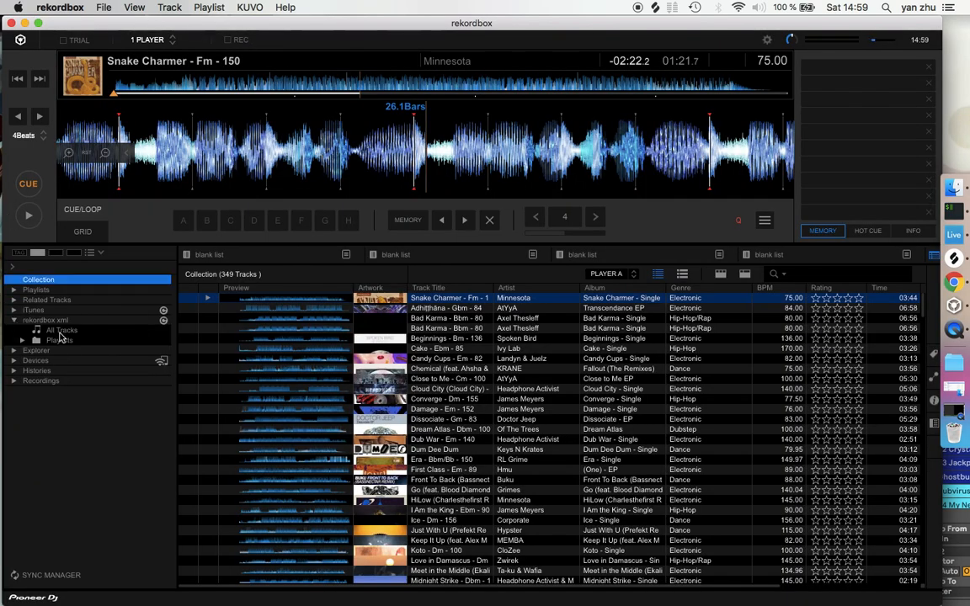
click(45, 320)
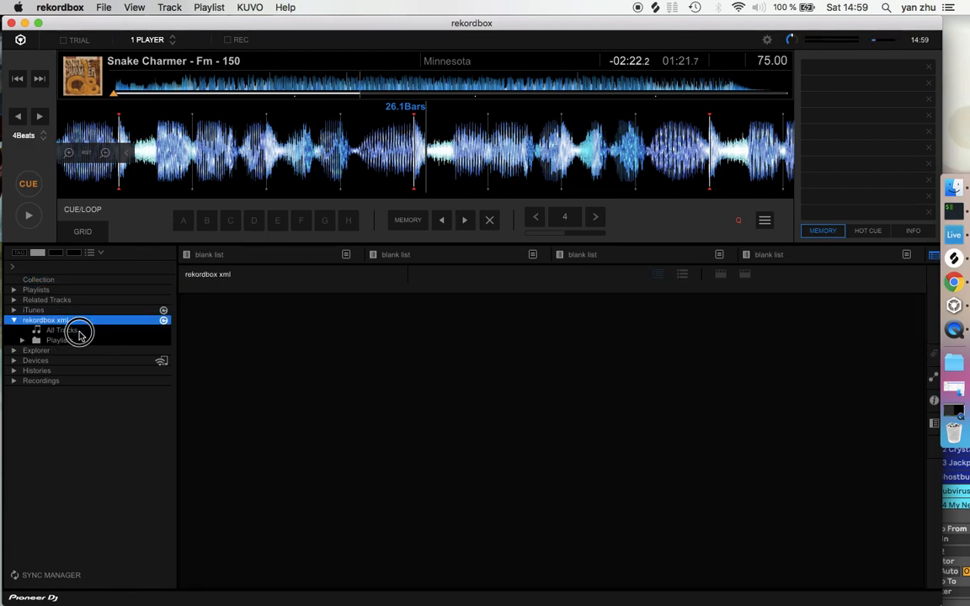
click(59, 328)
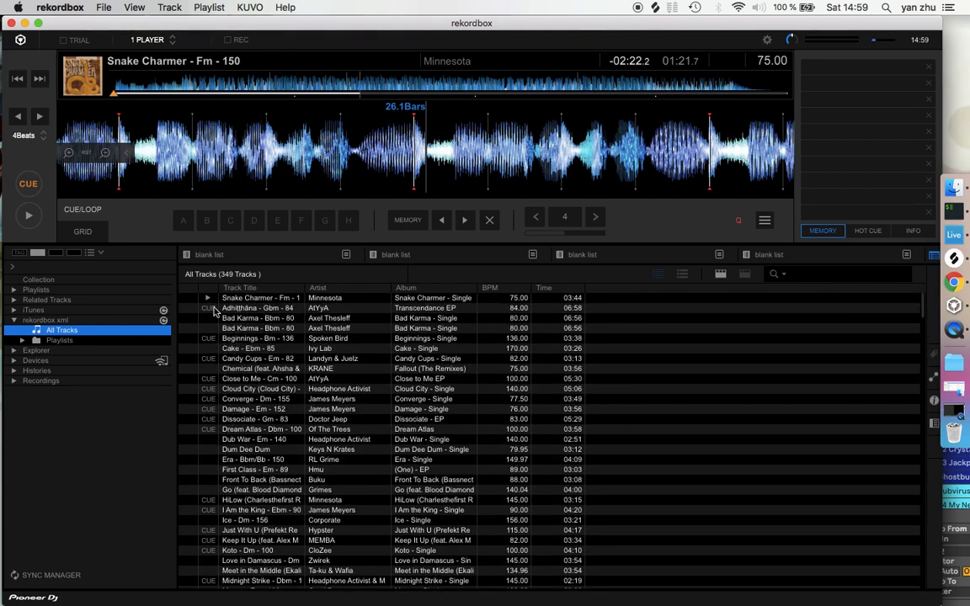
click(253, 306)
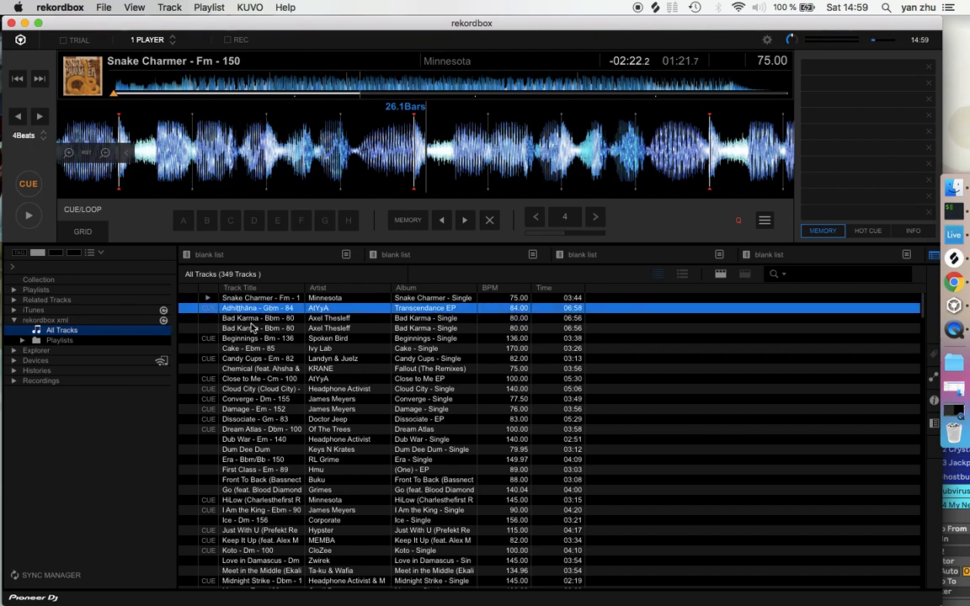
mouse_move(251, 337)
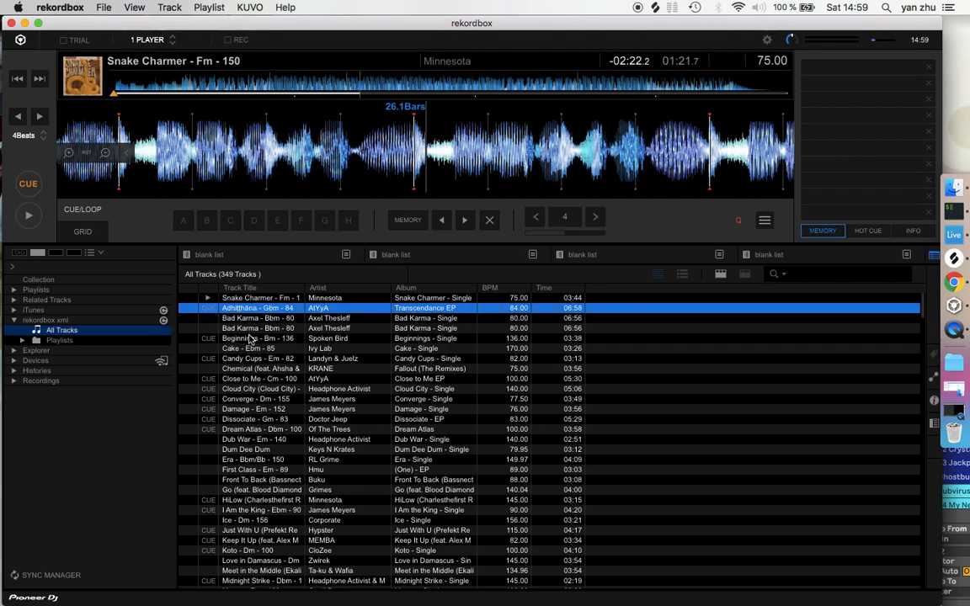
click(266, 337)
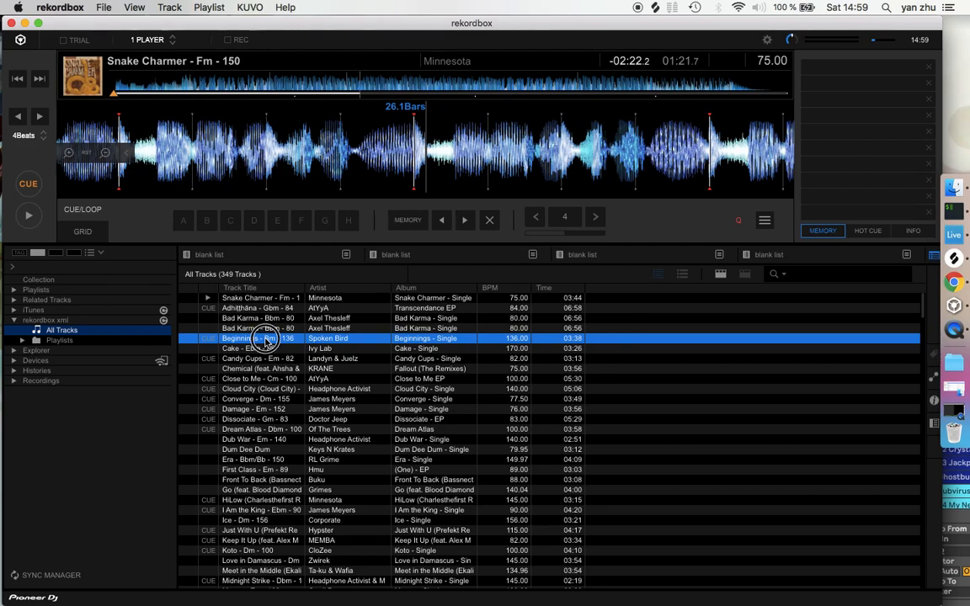
Load Beginnings onto the deck, answering the 'track already exists' prompt so its imported cues show.
double_click(261, 337)
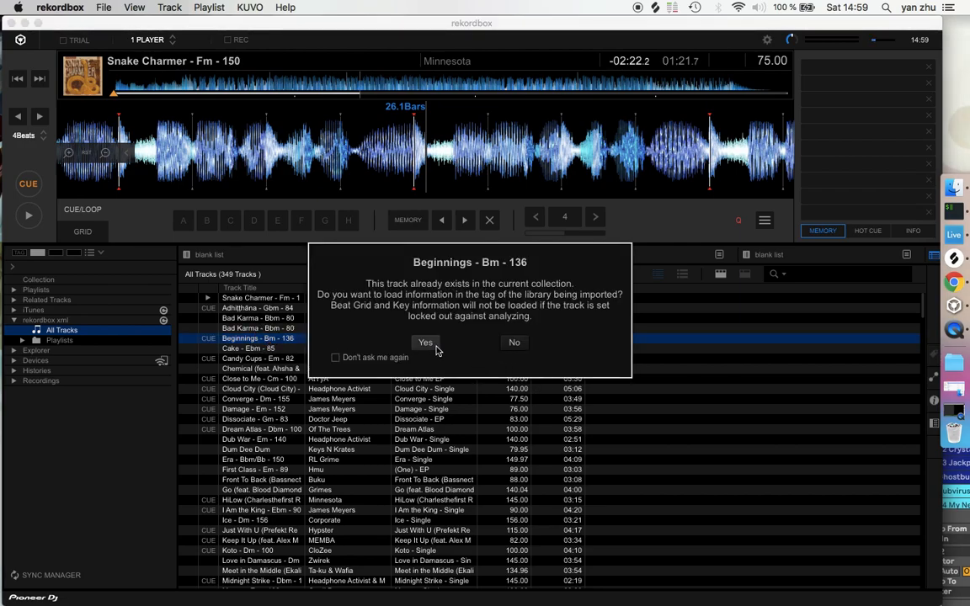
mouse_move(512, 354)
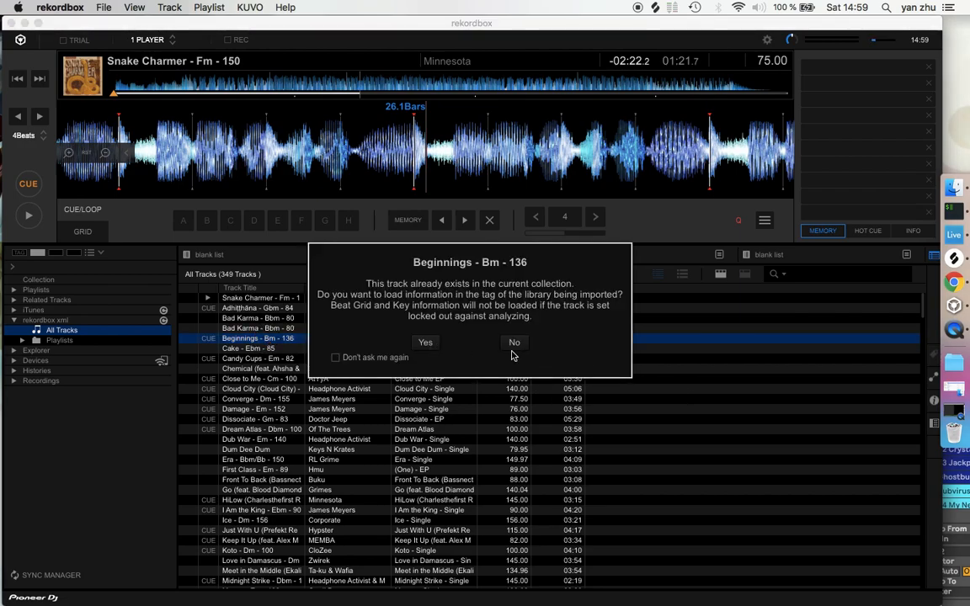
click(513, 342)
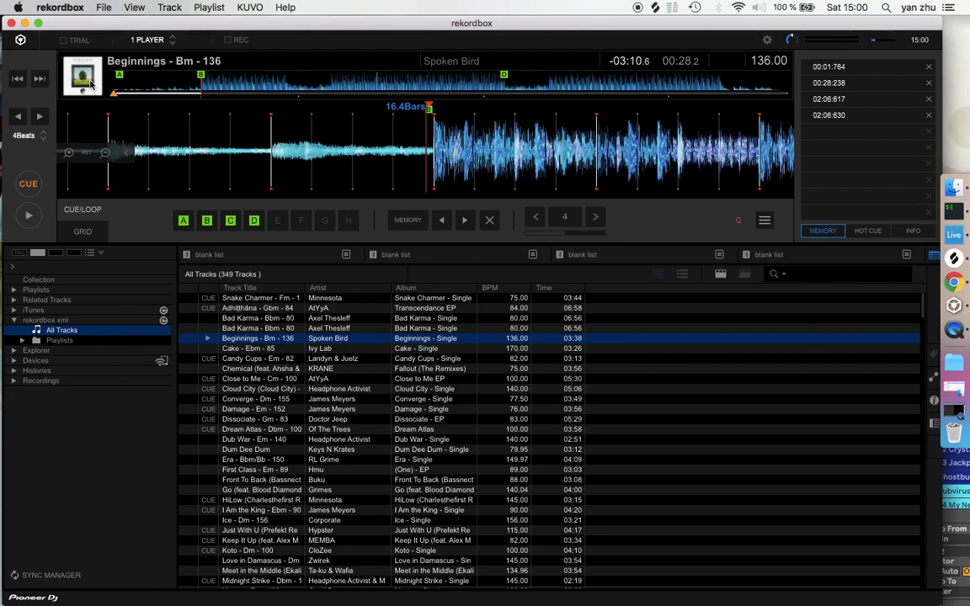
mouse_move(133, 108)
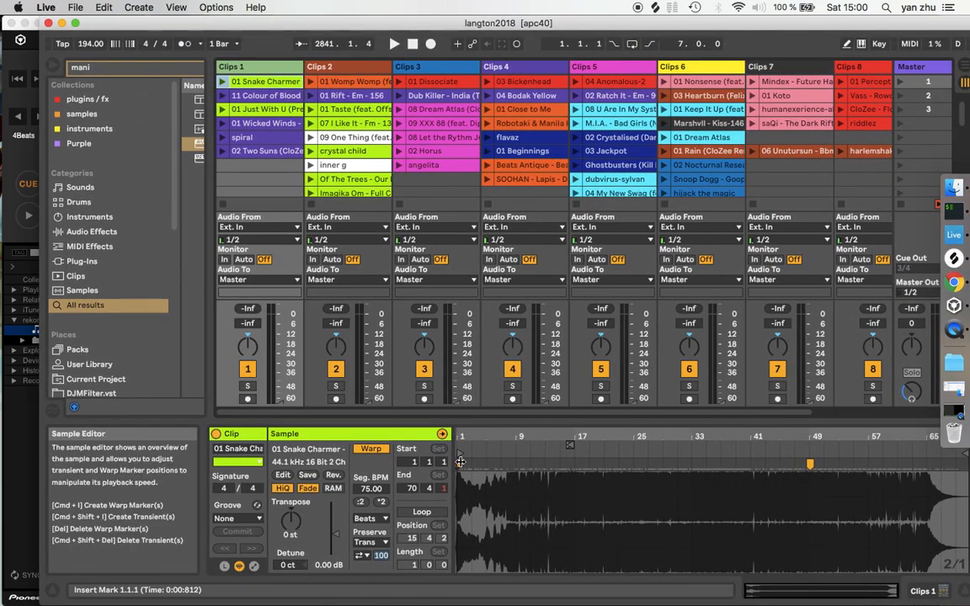
mouse_move(791, 421)
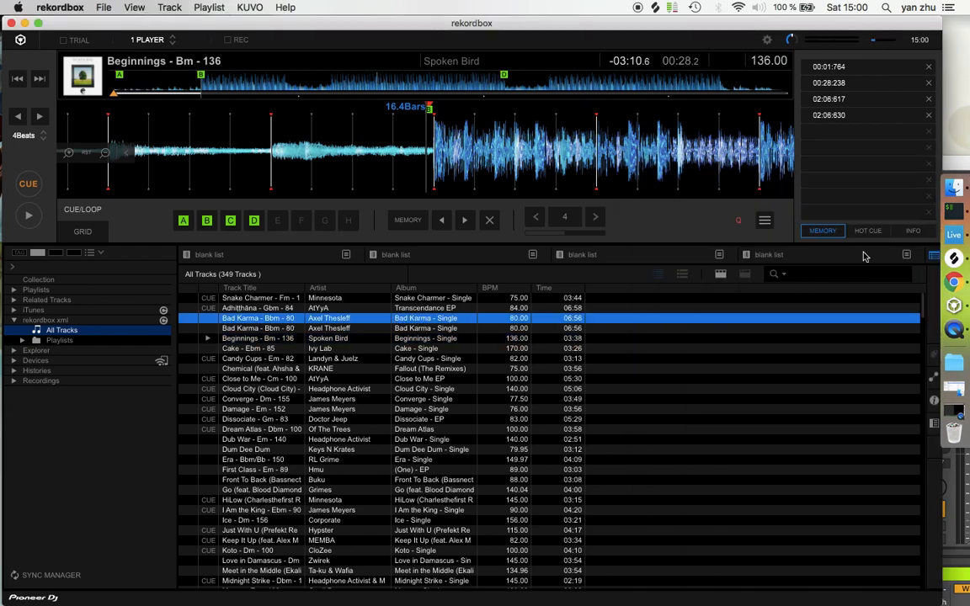
Search 'snake' and load Snake Charmer onto the deck, accepting its imported track information.
text(snake)
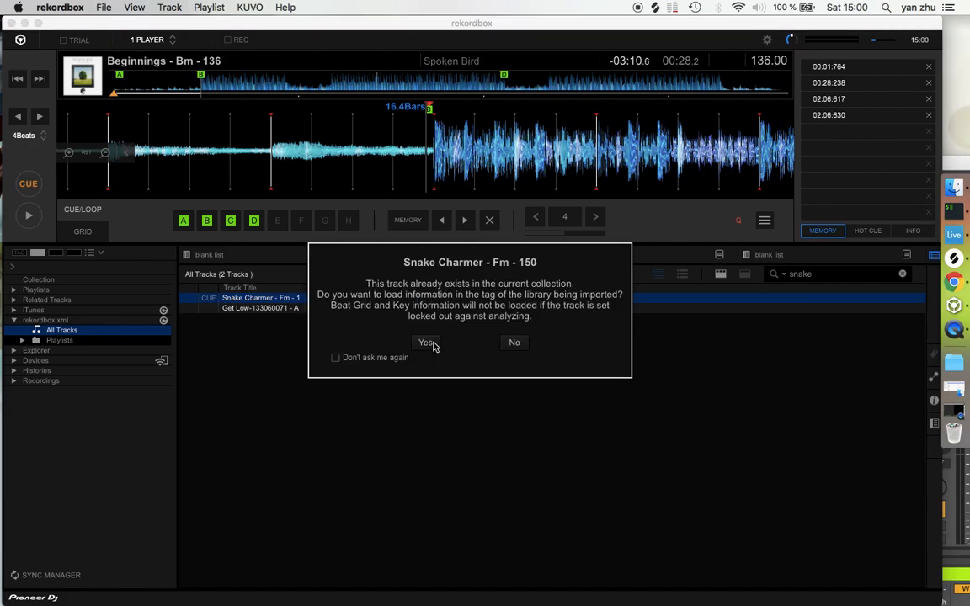
click(424, 344)
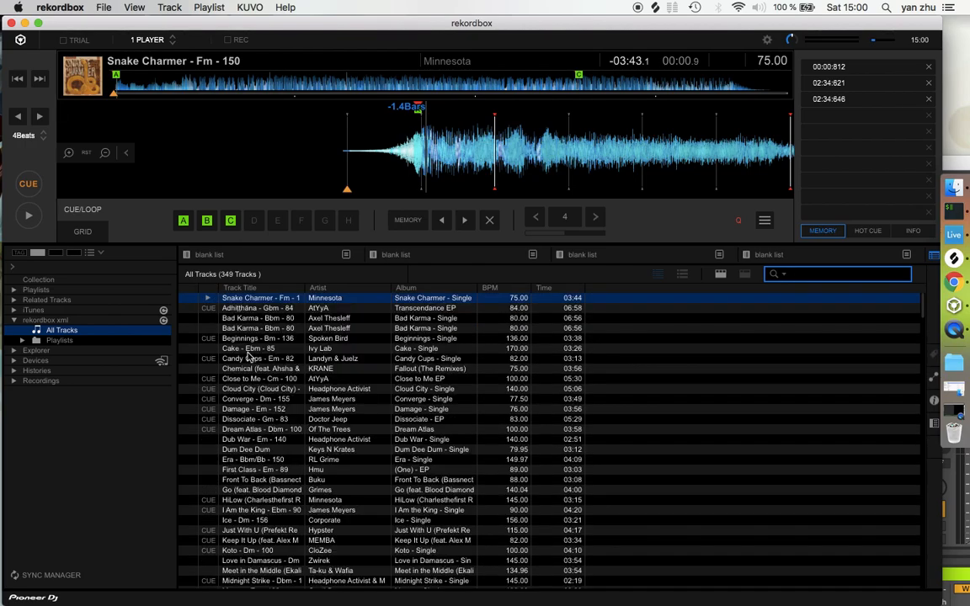
Import the XML tracks to the collection, confirming 'Don't ask me again' for existing tracks.
right_click(261, 296)
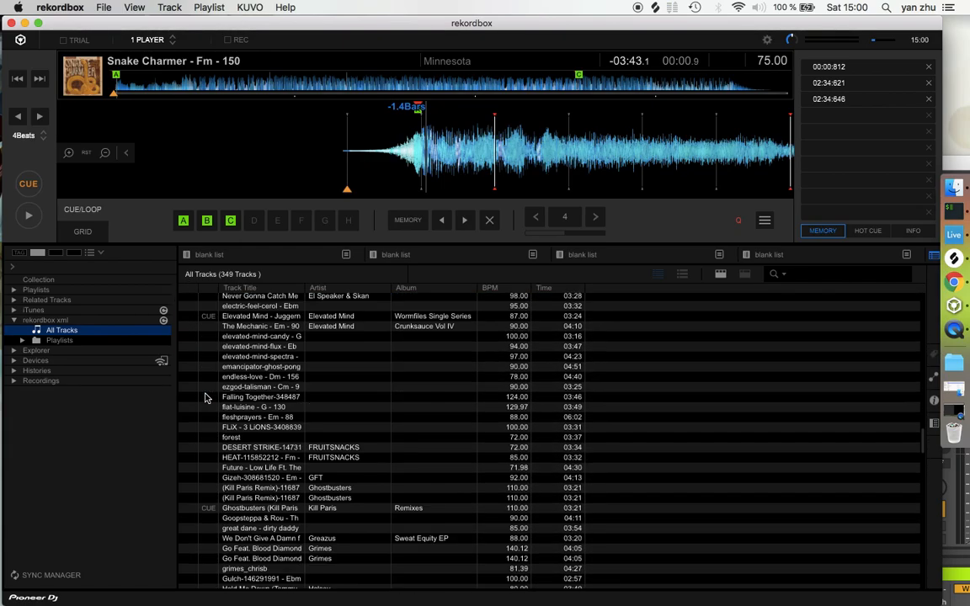
scroll(down, 3)
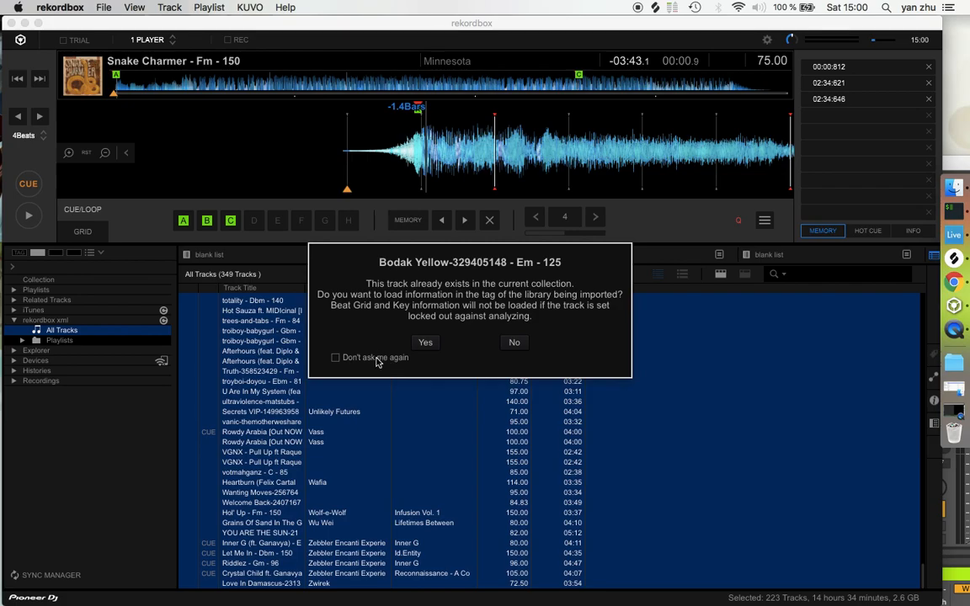
click(424, 342)
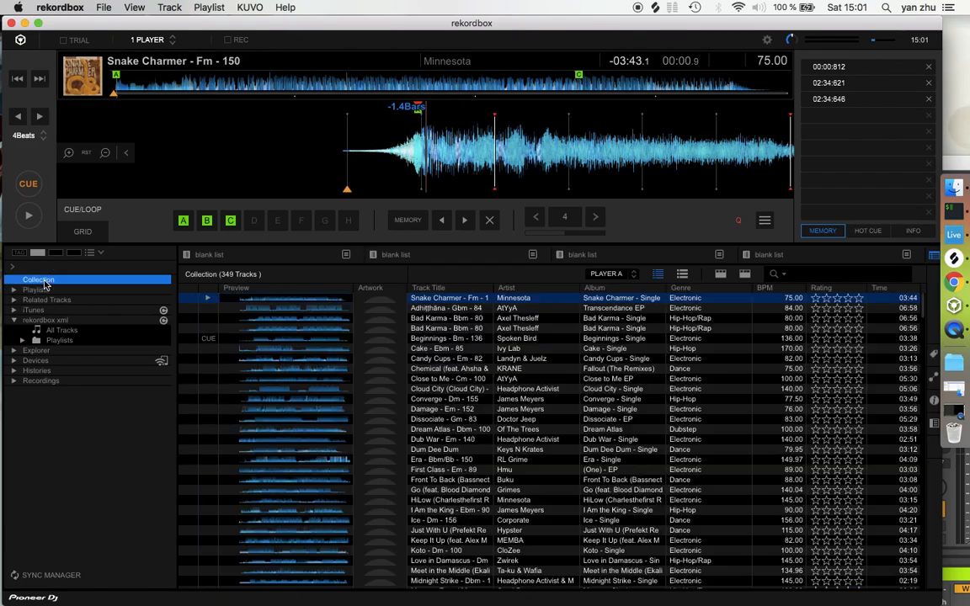
scroll(down, 3)
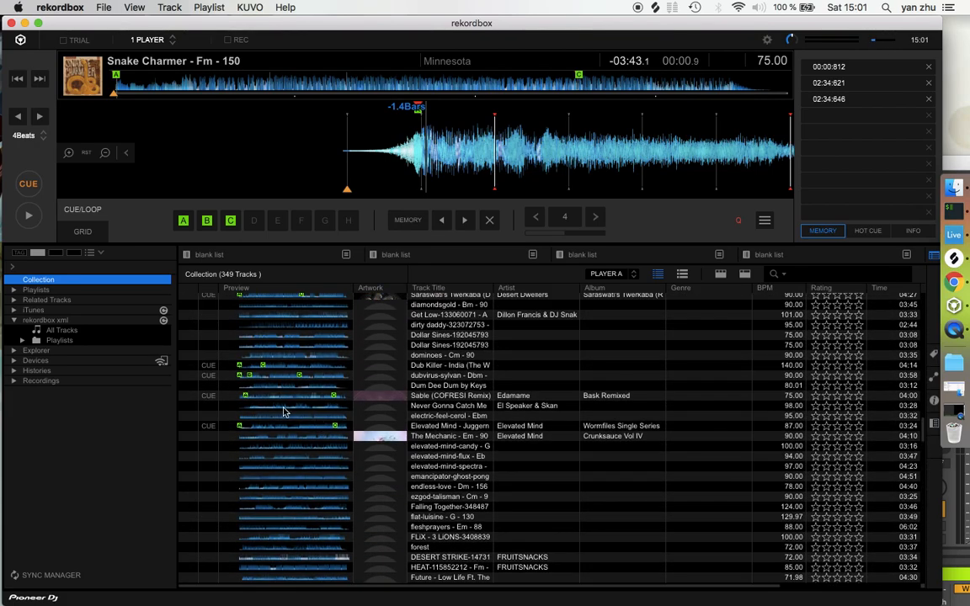
click(447, 364)
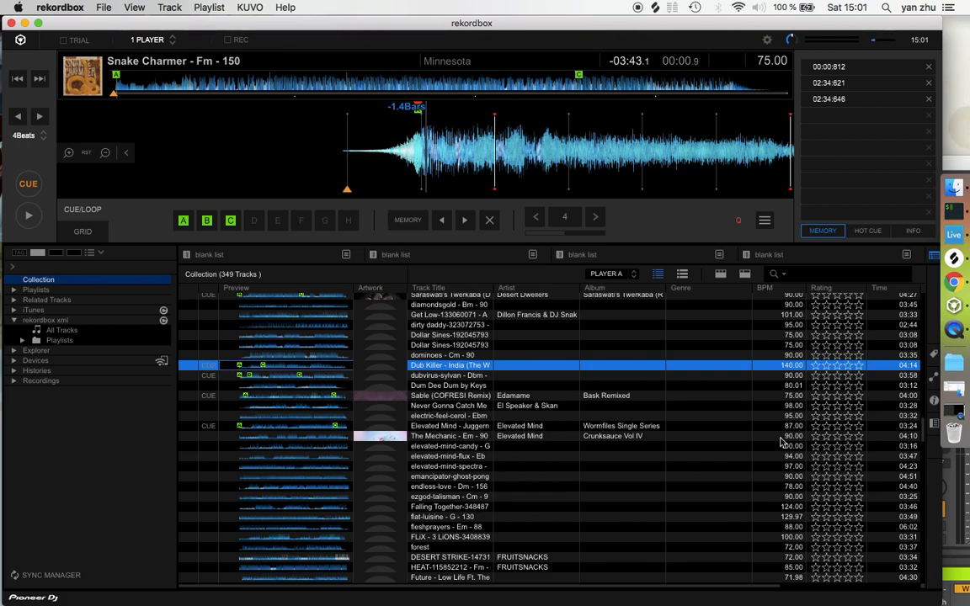
mouse_move(239, 425)
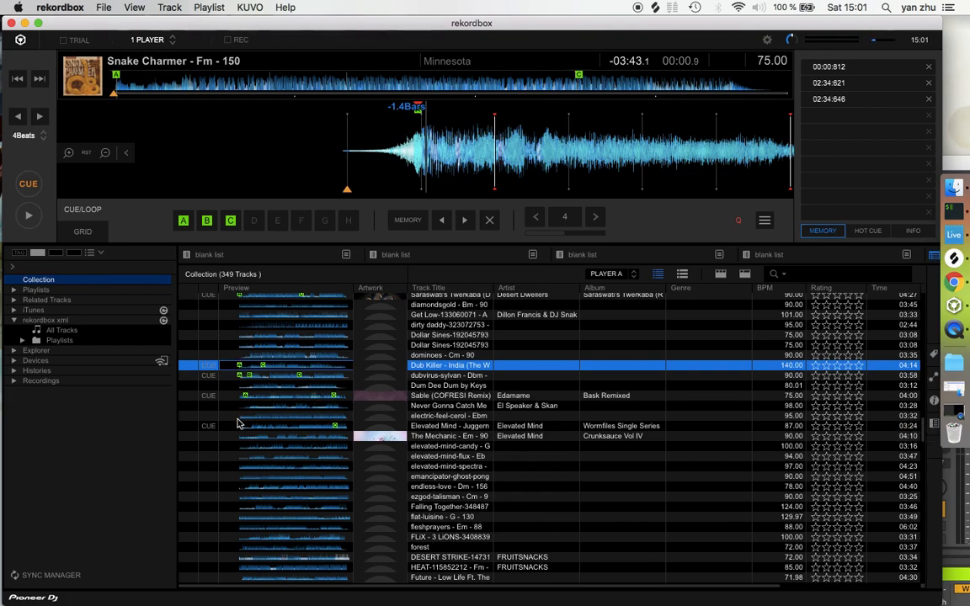
scroll(down, 3)
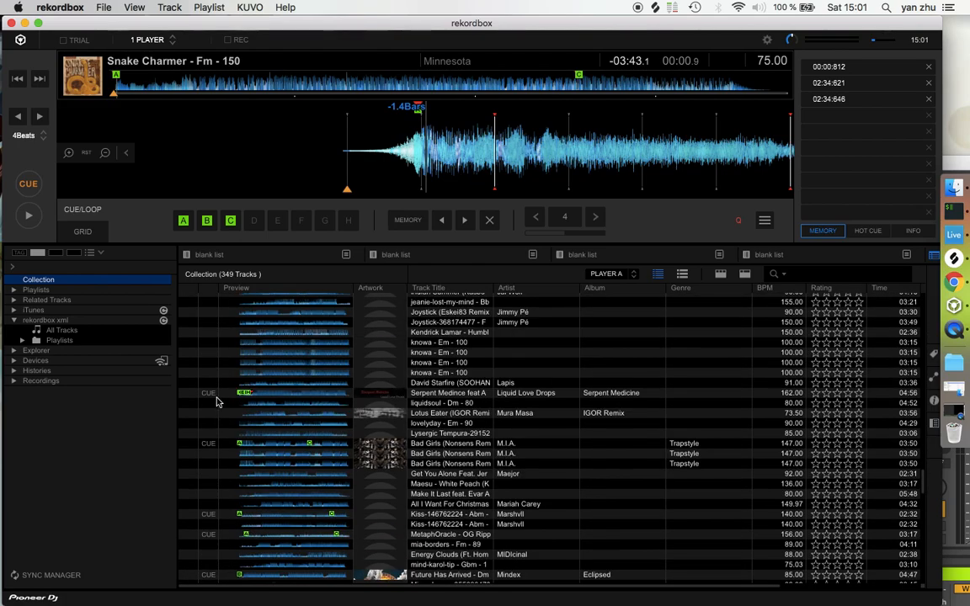
scroll(down, 3)
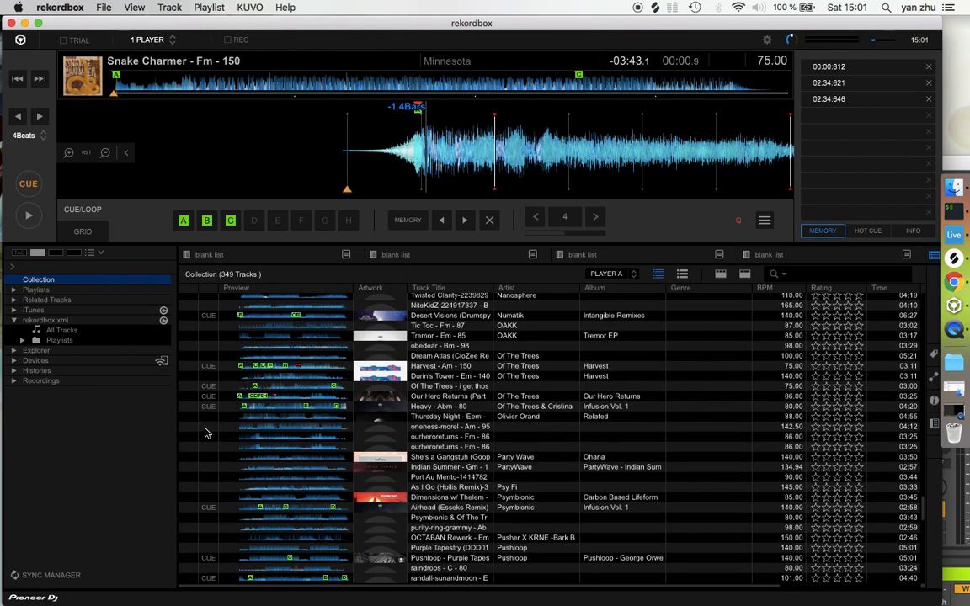